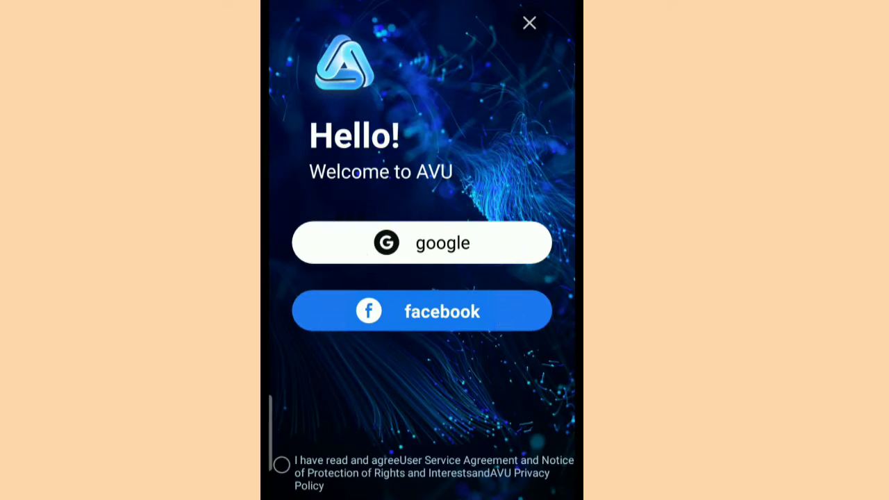
- Agree to the user service agreement and log in to AVU with Google
{"action": "left_click", "coordinate": [282, 465]}
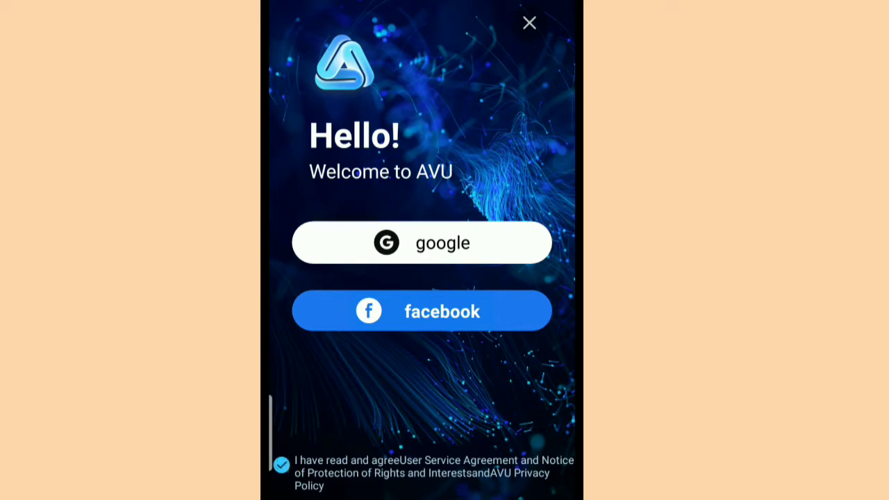
{"action": "left_click", "coordinate": [422, 242]}
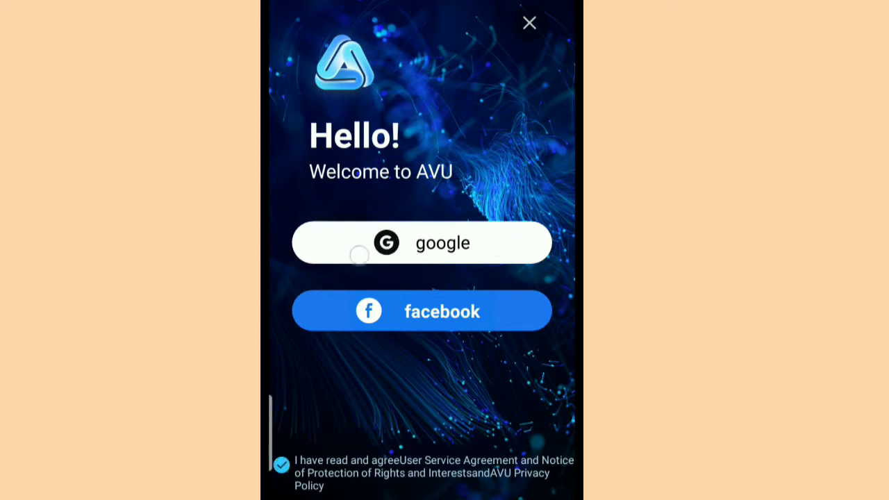
{"action": "left_click", "coordinate": [529, 23]}
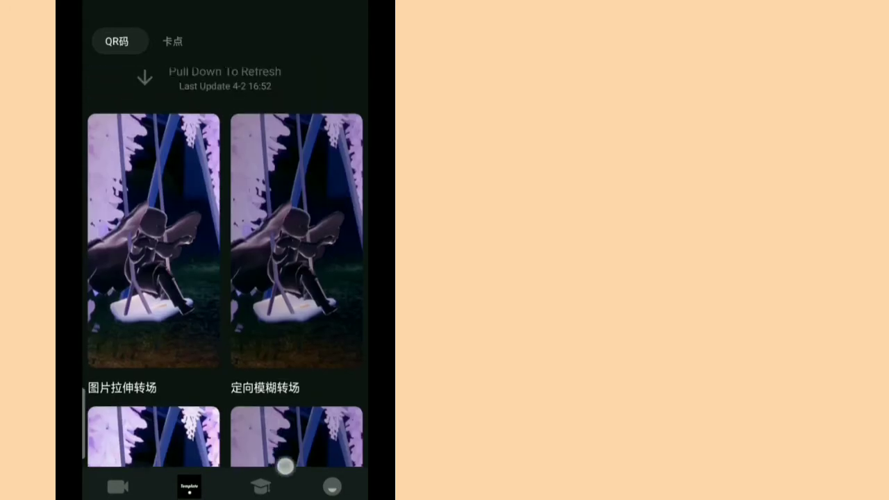
- Scroll the tutorials, check the empty profile's Works and Drafts, then return to Create
{"action": "scroll", "scroll_direction": "down", "scroll_amount": 3}
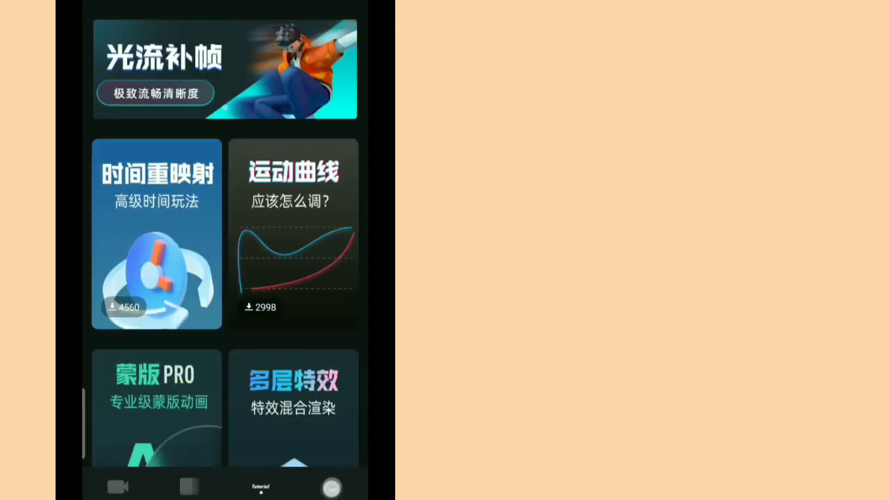
{"action": "left_click", "coordinate": [332, 486]}
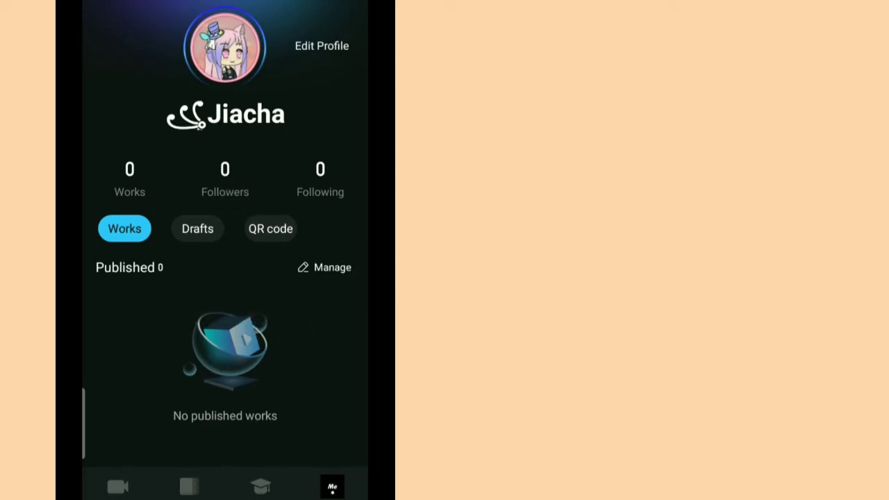
{"action": "left_click", "coordinate": [197, 229]}
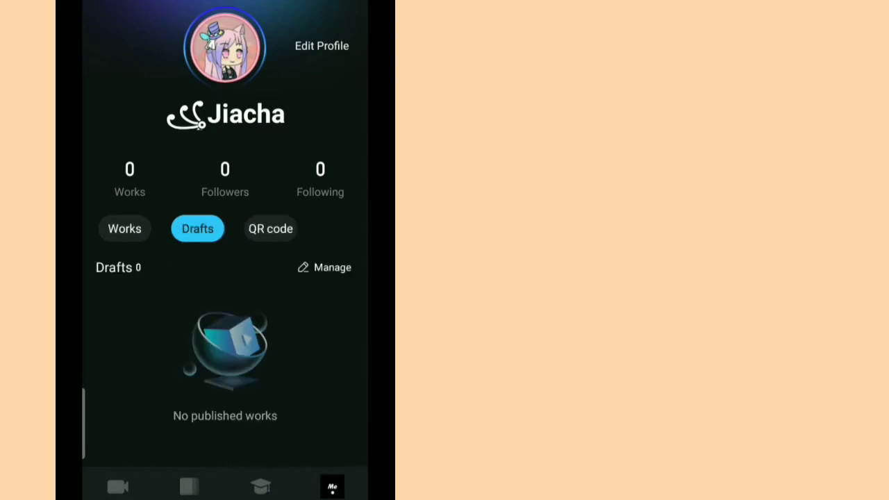
{"action": "left_click", "coordinate": [125, 229]}
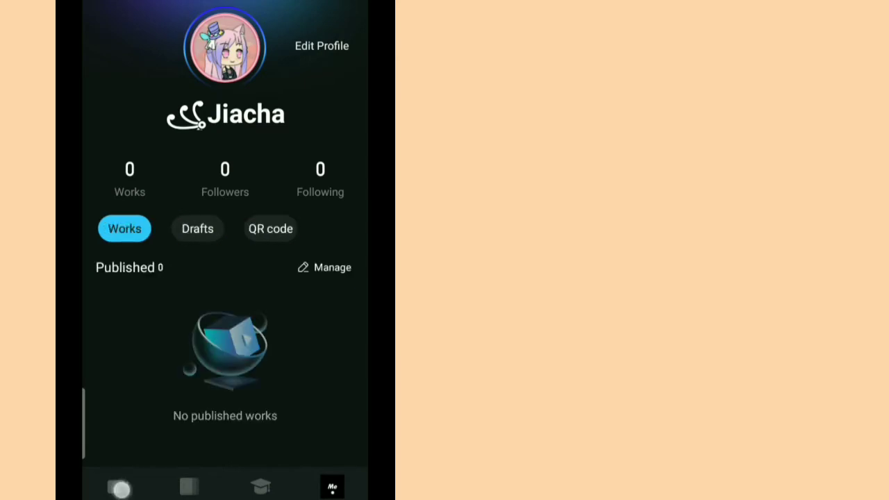
{"action": "left_click", "coordinate": [118, 486]}
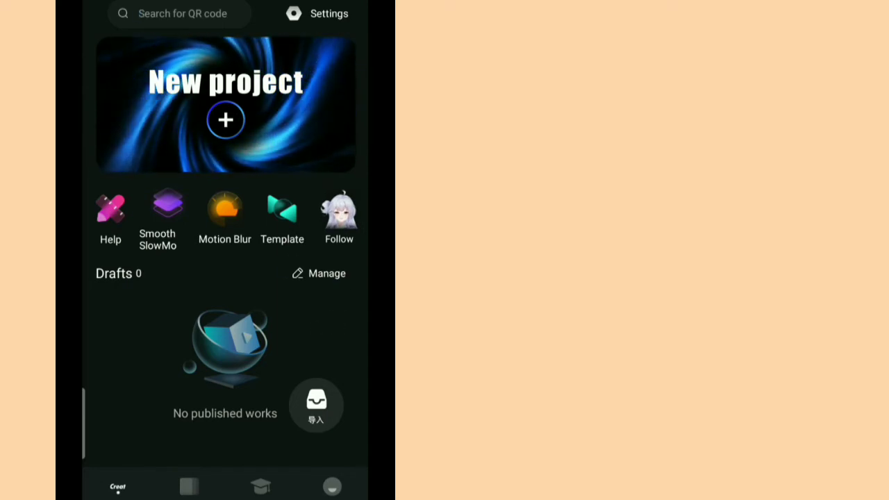
- Create a 1:1 project with a black background and start adding media from the album
{"action": "left_click", "coordinate": [226, 119]}
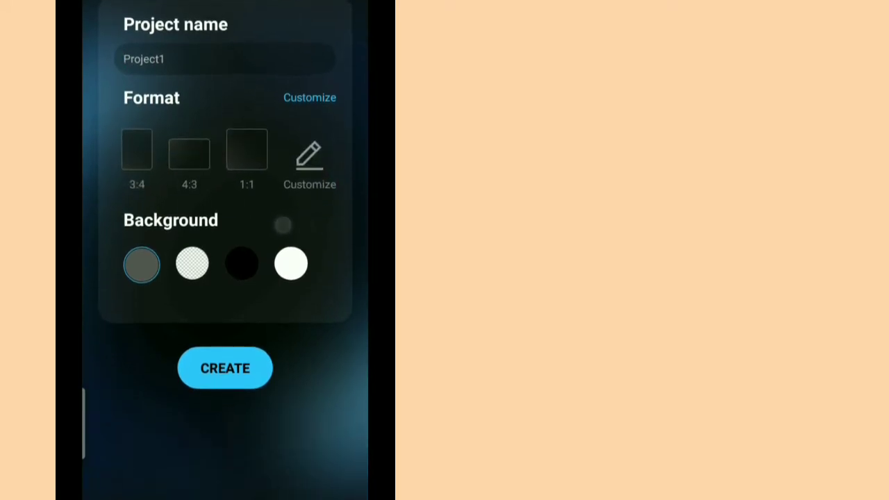
{"action": "left_click", "coordinate": [192, 263]}
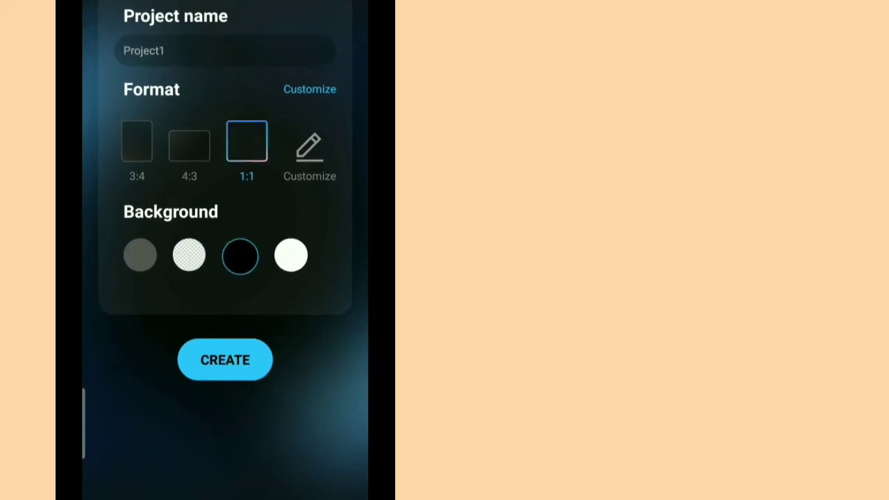
{"action": "left_click", "coordinate": [225, 360]}
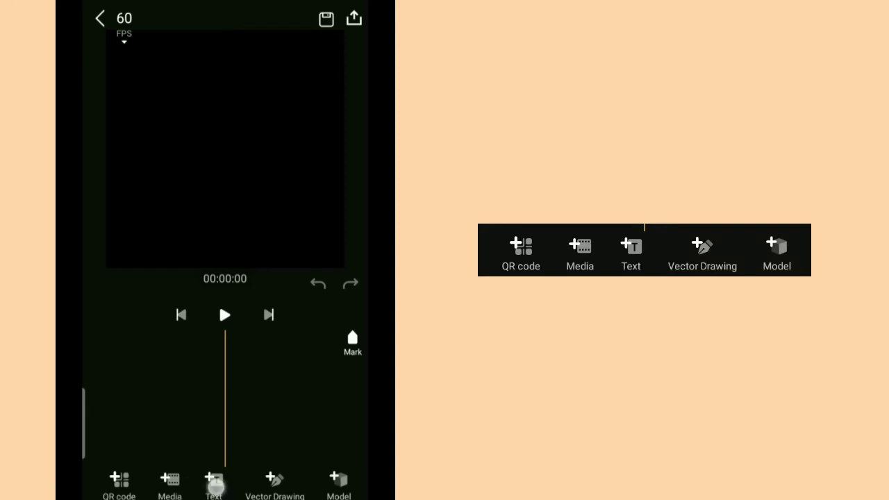
{"action": "left_click", "coordinate": [214, 482]}
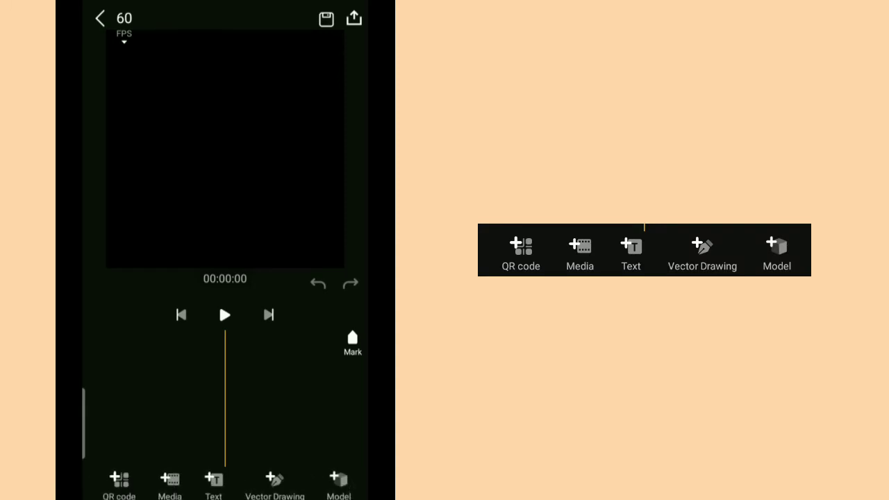
{"action": "left_click", "coordinate": [213, 483]}
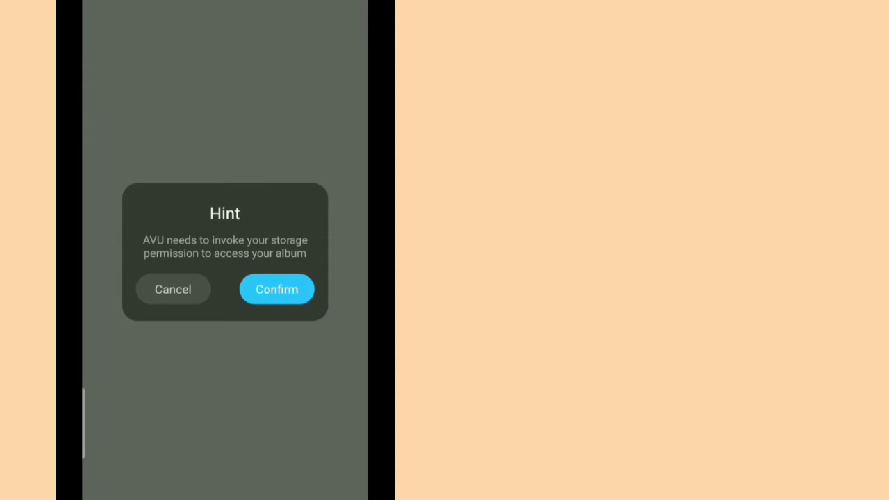
- Confirm the storage hint and allow AVU access to photos and media
{"action": "left_click", "coordinate": [277, 289]}
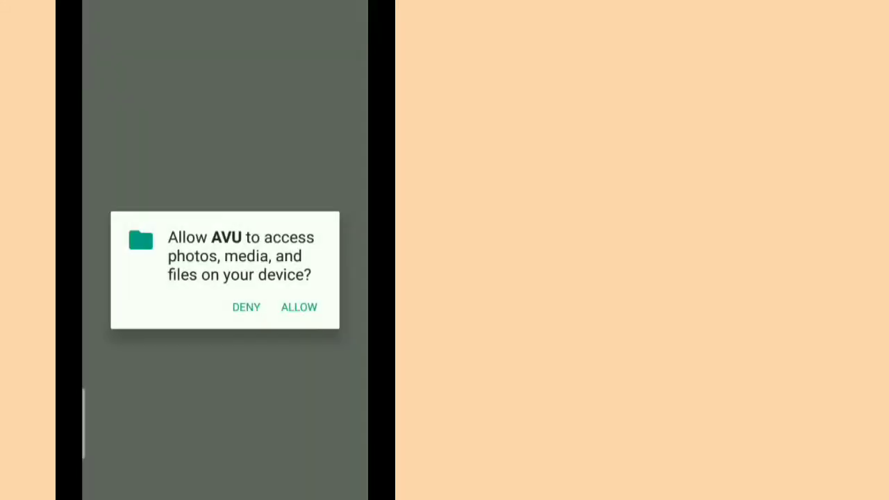
{"action": "left_click", "coordinate": [299, 307]}
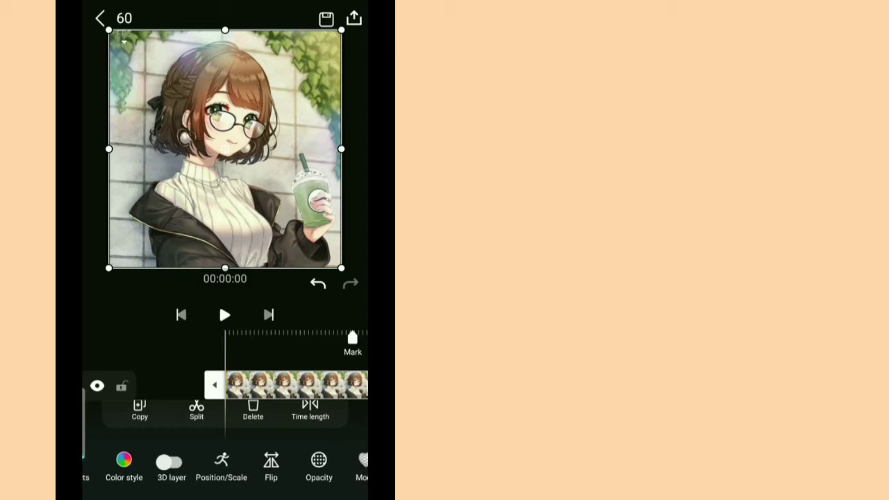
- Change the anime image clip's time length from 16 to 15 seconds, then show its 3D axes
{"action": "scroll", "scroll_direction": "left", "scroll_amount": 3}
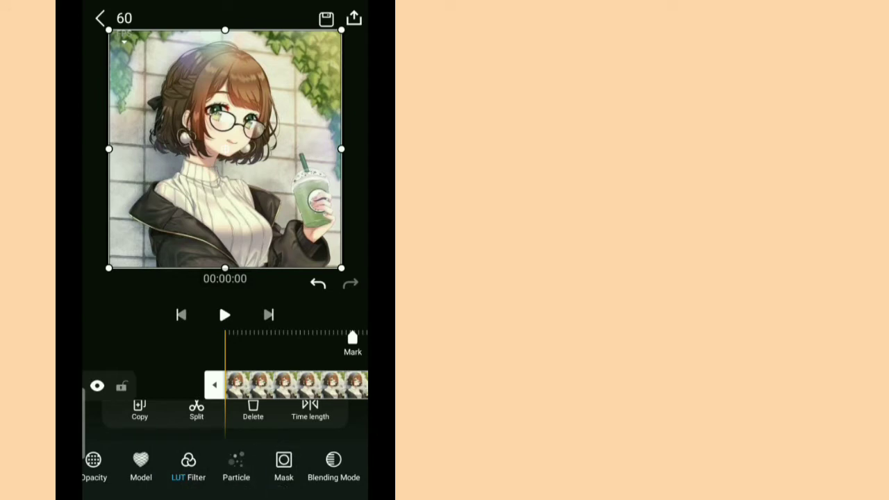
{"action": "scroll", "scroll_direction": "left", "scroll_amount": 3}
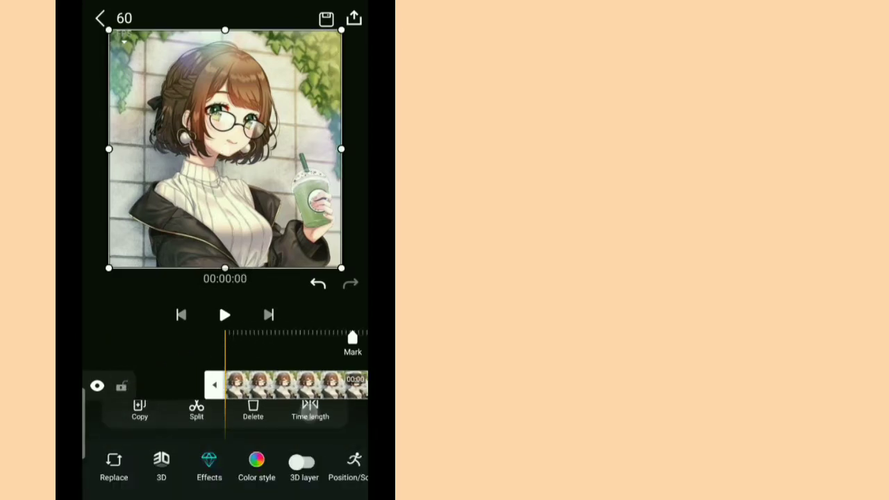
{"action": "left_click", "coordinate": [310, 410]}
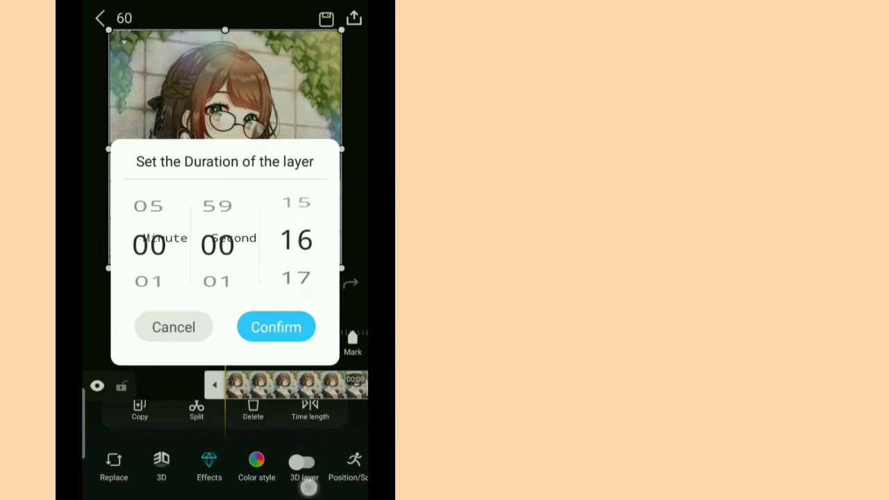
{"action": "left_click_drag", "start_coordinate": [297, 240], "coordinate": [297, 275]}
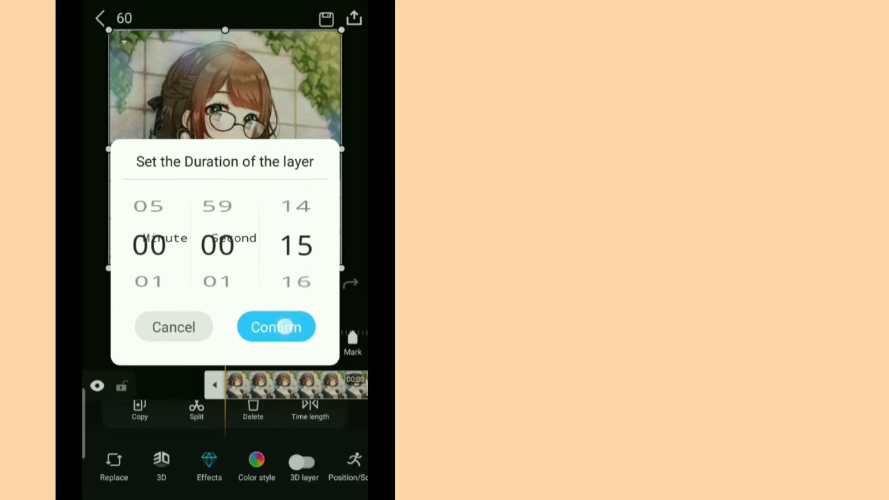
{"action": "left_click", "coordinate": [276, 327]}
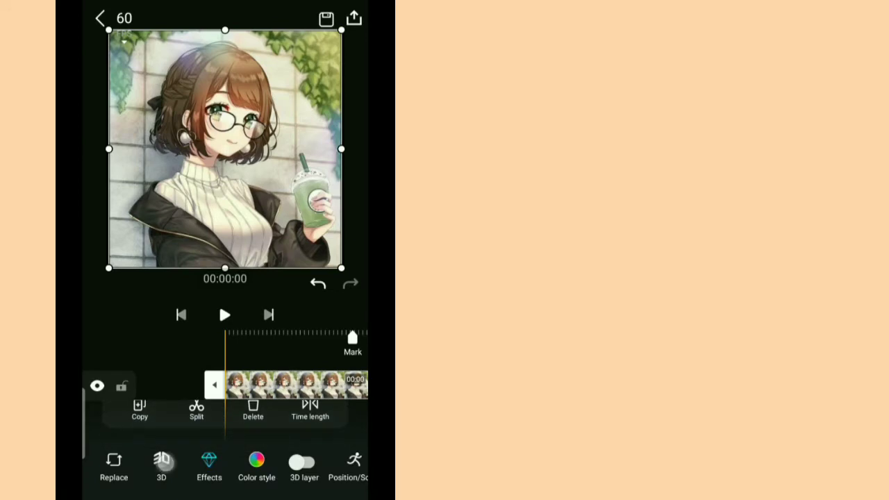
{"action": "left_click", "coordinate": [161, 465]}
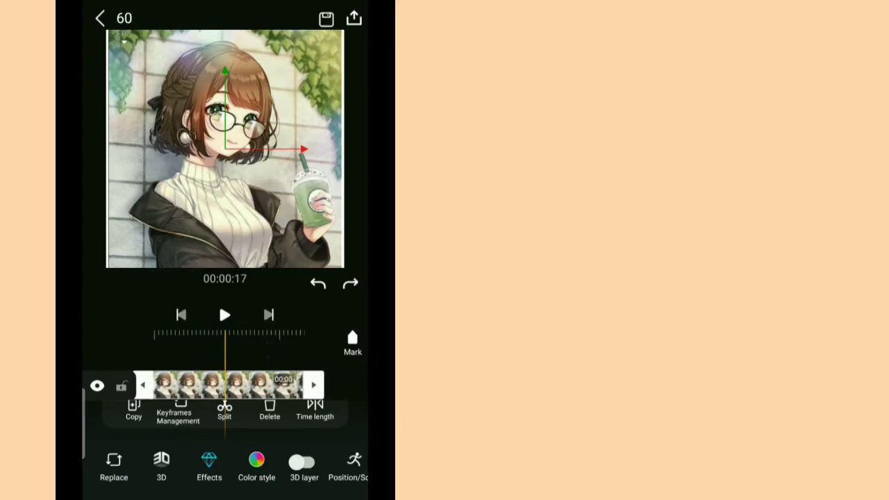
- Return the playhead to 00:00:00 and open the image's 3D settings panel
{"action": "left_click", "coordinate": [162, 466]}
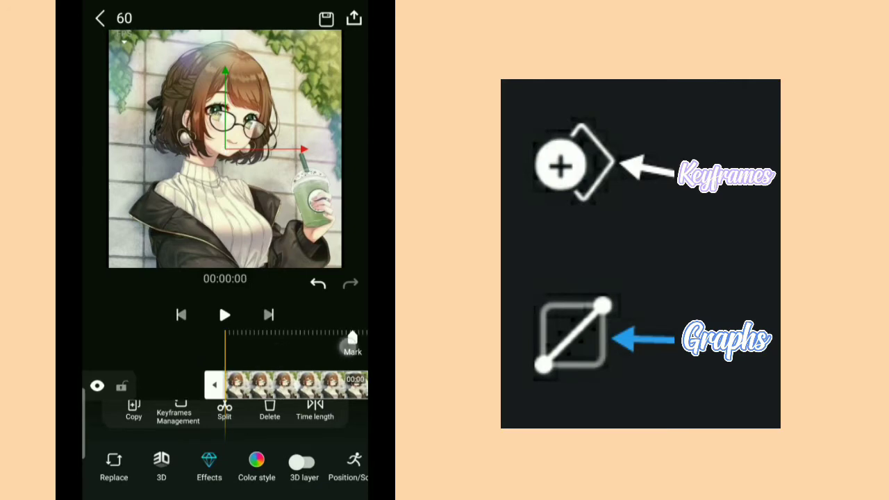
{"action": "left_click", "coordinate": [160, 465]}
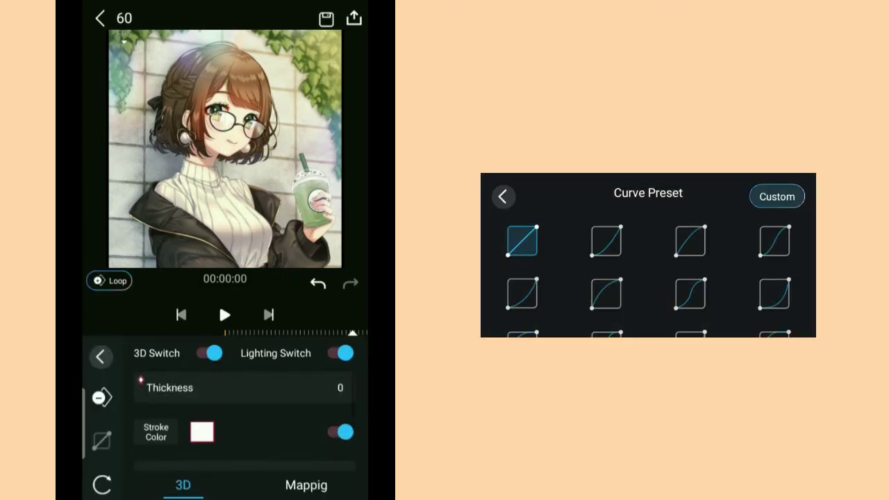
- Keyframe the image's 3D thickness at 564, then 787 at frame 17
{"action": "left_click_drag", "start_coordinate": [146, 388], "coordinate": [341, 388]}
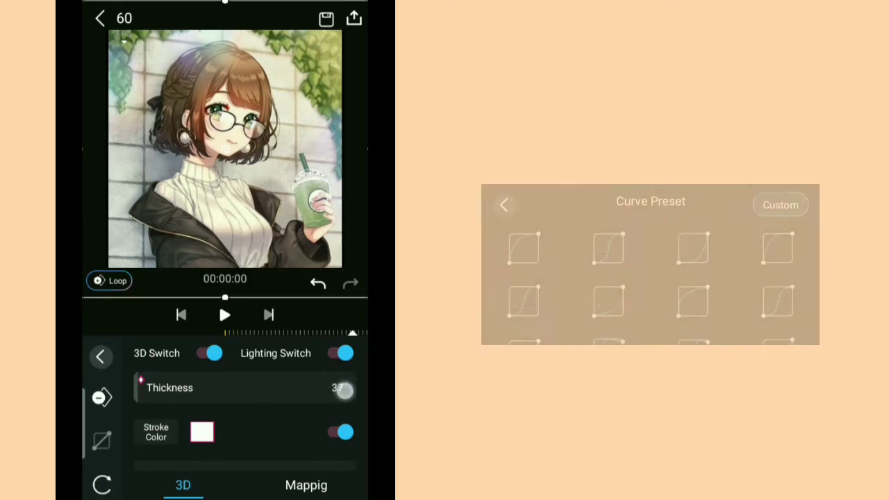
{"action": "left_click_drag", "start_coordinate": [344, 389], "coordinate": [271, 394]}
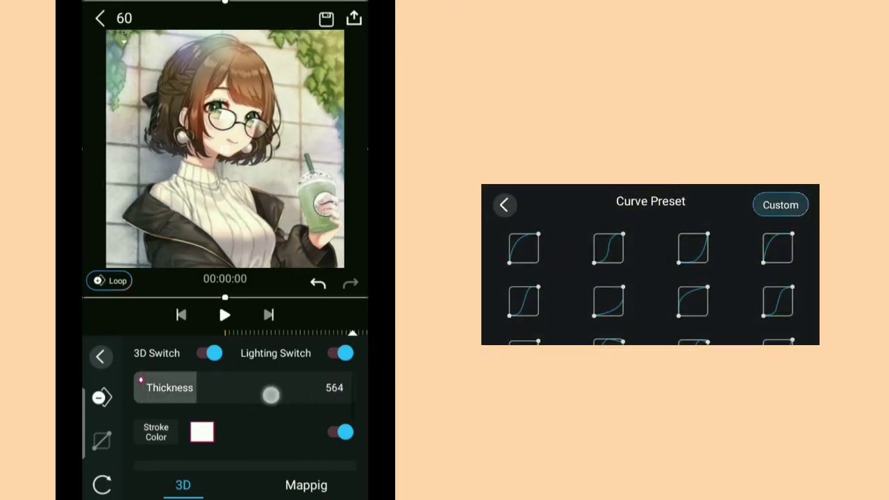
{"action": "left_click_drag", "start_coordinate": [270, 395], "coordinate": [139, 394]}
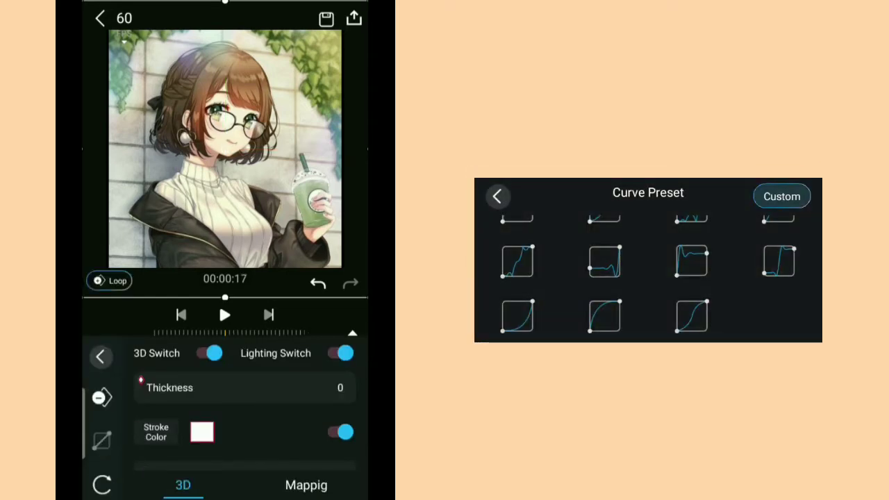
{"action": "left_click_drag", "start_coordinate": [142, 388], "coordinate": [231, 402]}
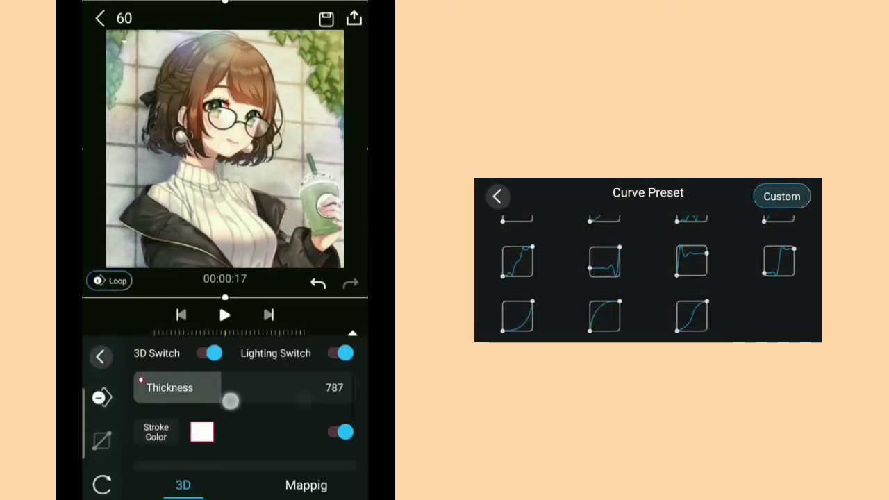
{"action": "left_click_drag", "start_coordinate": [230, 402], "coordinate": [297, 391]}
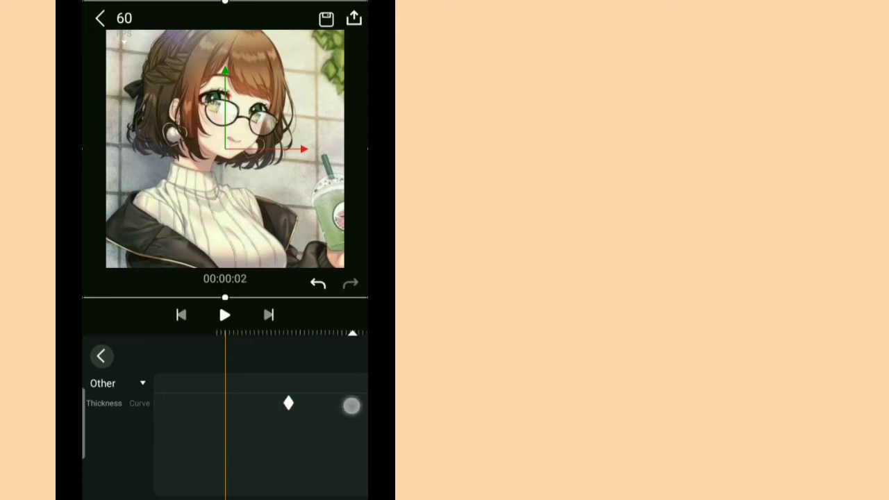
- Adjust the thickness animation curve and lower the thickness to about 1629
{"action": "left_click", "coordinate": [102, 355]}
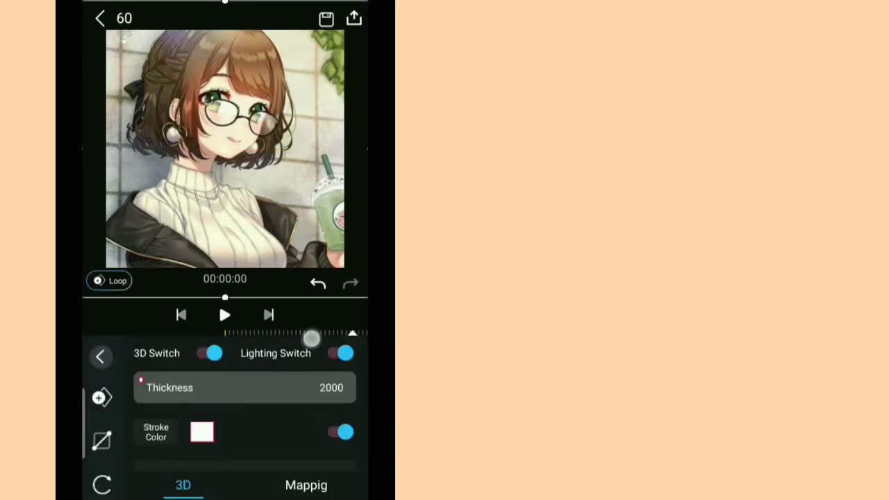
{"action": "left_click_drag", "start_coordinate": [311, 339], "coordinate": [191, 408]}
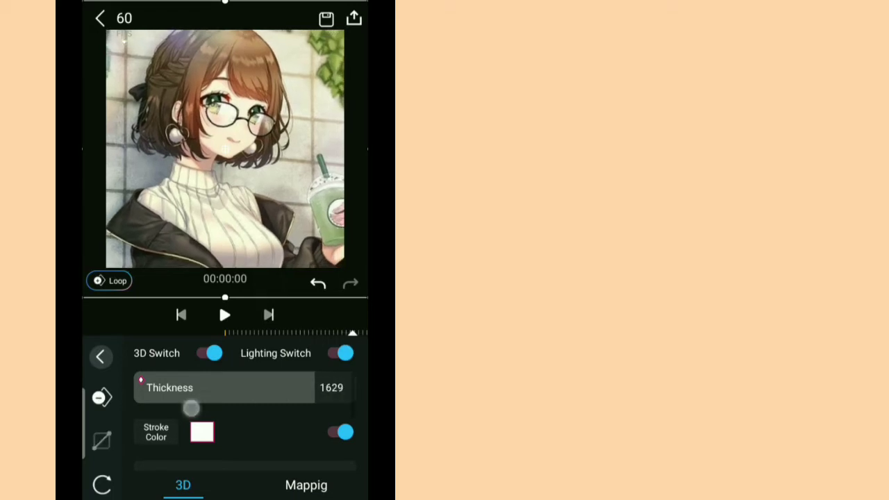
{"action": "left_click_drag", "start_coordinate": [191, 409], "coordinate": [189, 403]}
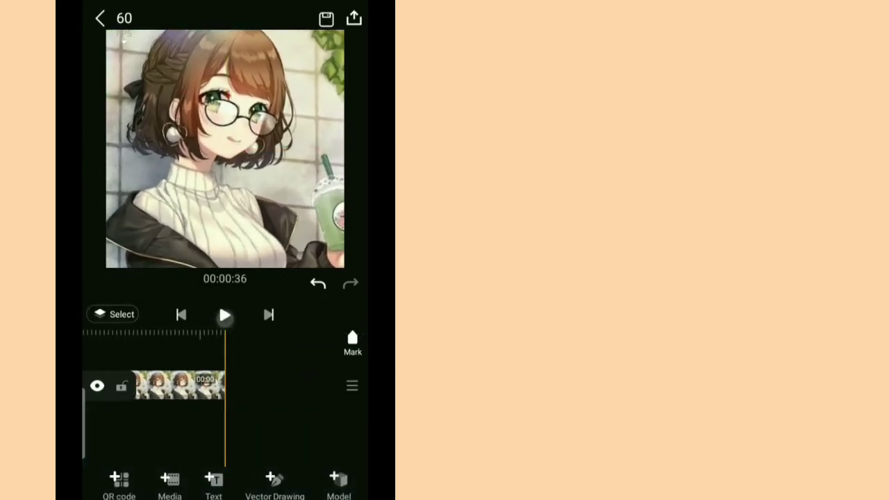
- Place the playhead at 00:00:14 on the image clip and bring up the effects library
{"action": "left_click", "coordinate": [225, 315]}
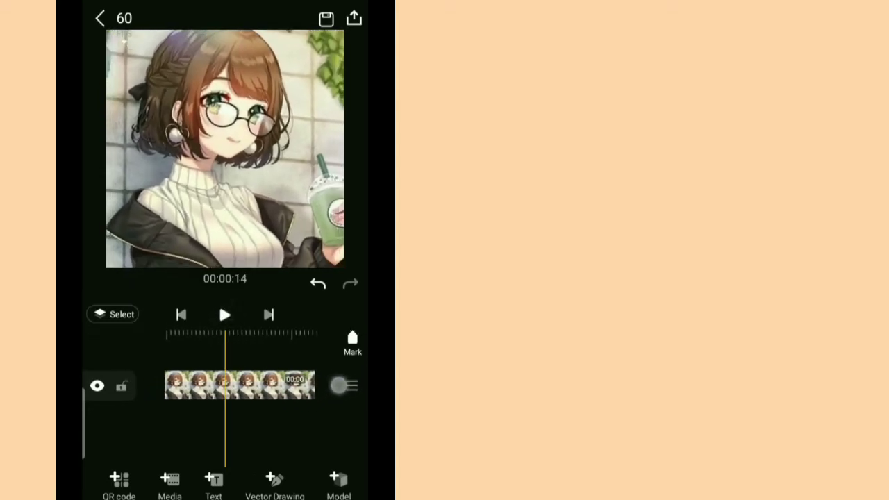
{"action": "left_click", "coordinate": [240, 386]}
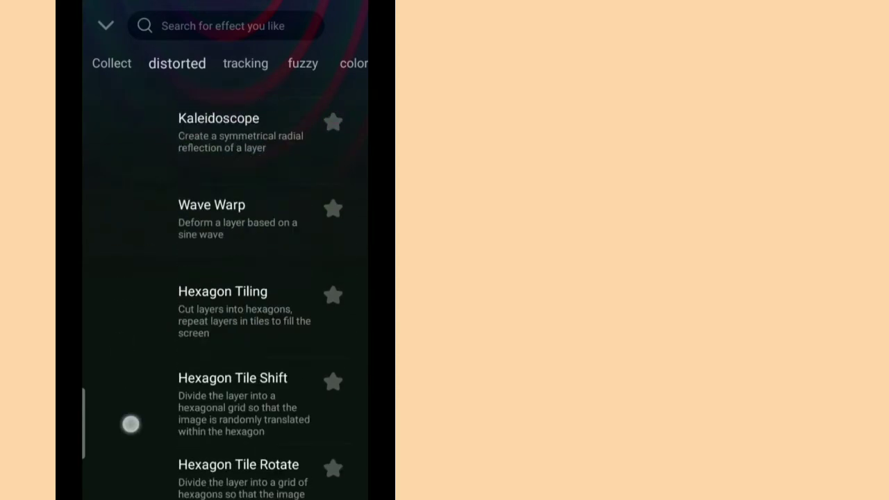
- Scroll through the distorted effects such as Kaleidoscope, Wave Warp and hexagon tiling
{"action": "scroll", "scroll_direction": "down", "scroll_amount": 3}
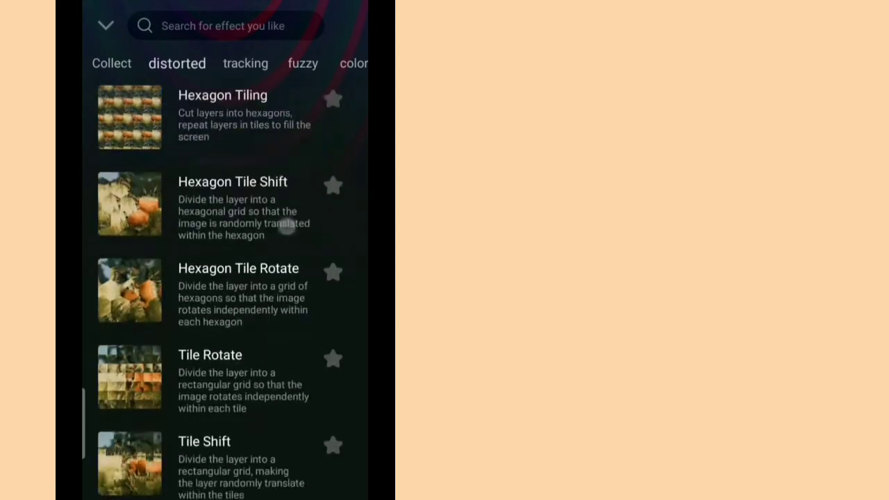
{"action": "scroll", "scroll_direction": "down", "scroll_amount": 3}
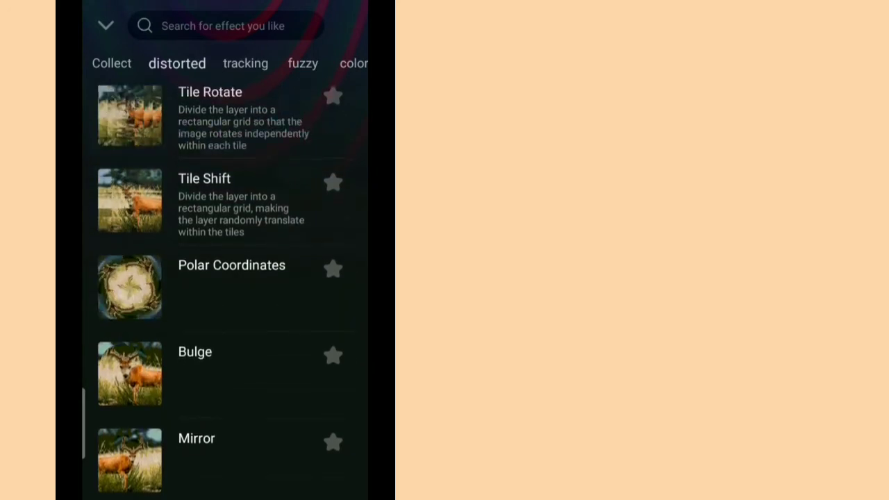
{"action": "scroll", "scroll_direction": "down", "scroll_amount": 3}
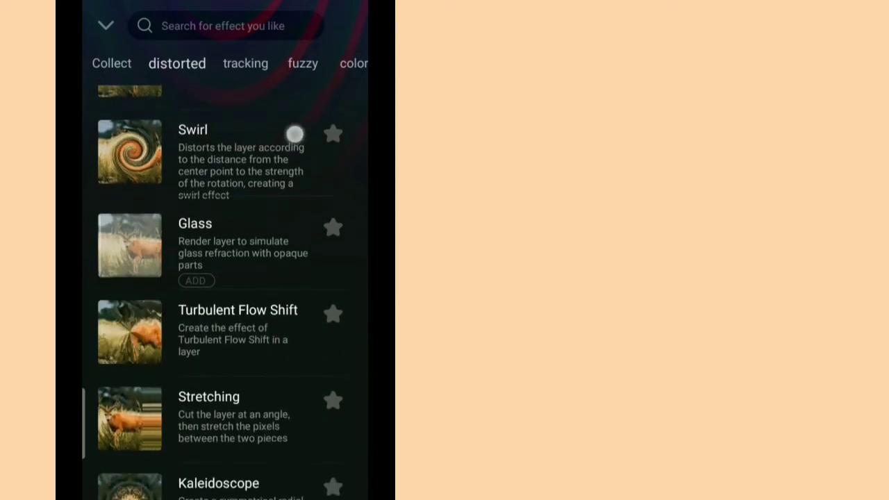
{"action": "scroll", "scroll_direction": "down", "scroll_amount": 3}
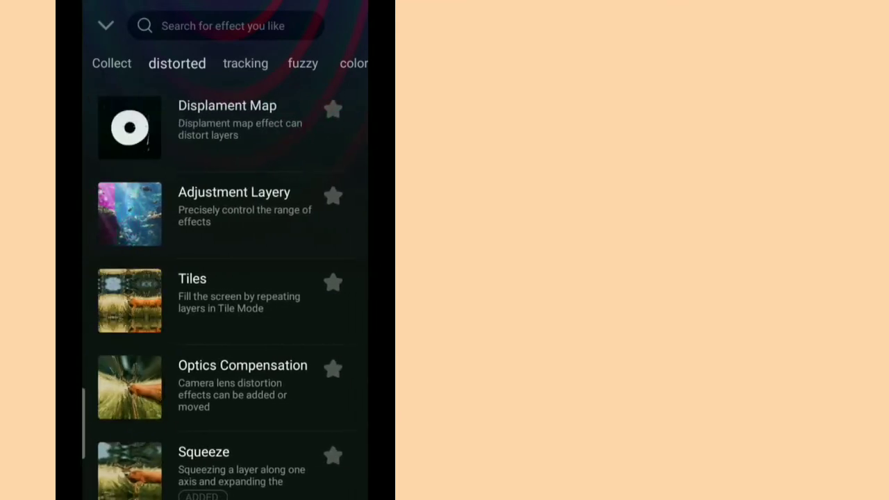
- Switch to the fuzzy category and scroll through the blur effects
{"action": "left_click", "coordinate": [245, 64]}
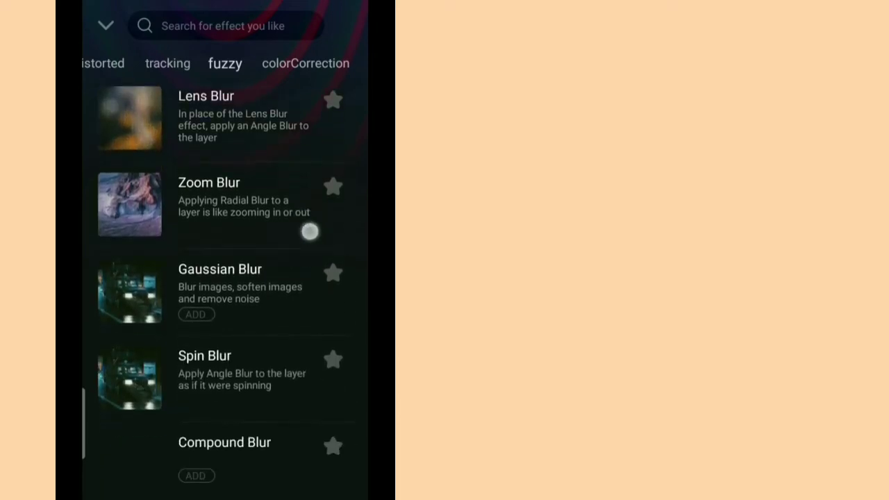
{"action": "scroll", "scroll_direction": "down", "scroll_amount": 3}
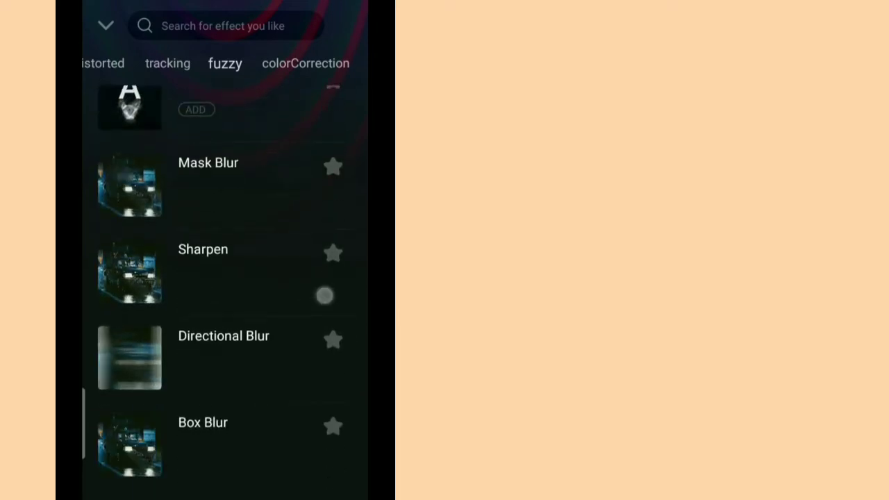
{"action": "scroll", "scroll_direction": "down", "scroll_amount": 3}
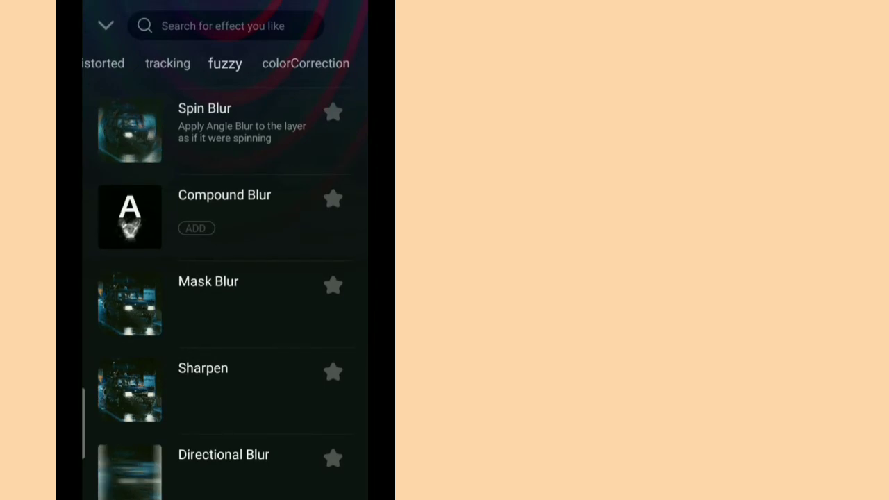
{"action": "scroll", "scroll_direction": "down", "scroll_amount": 3}
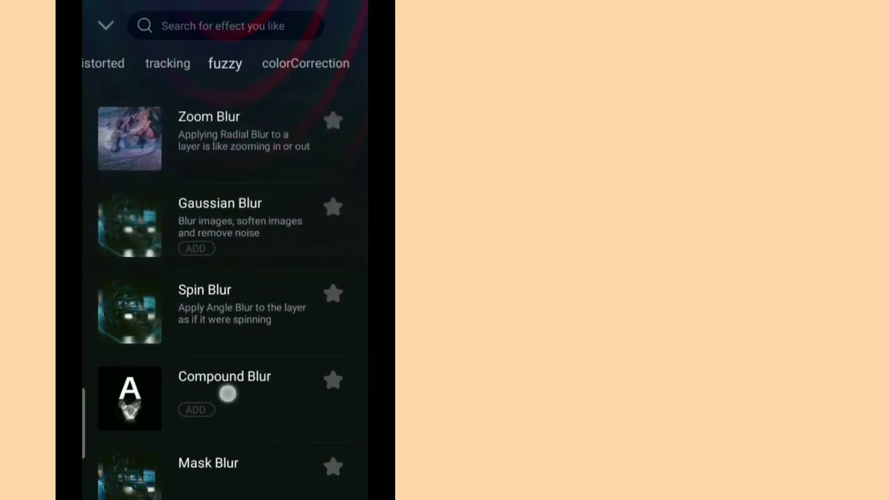
{"action": "scroll", "scroll_direction": "down", "scroll_amount": 3}
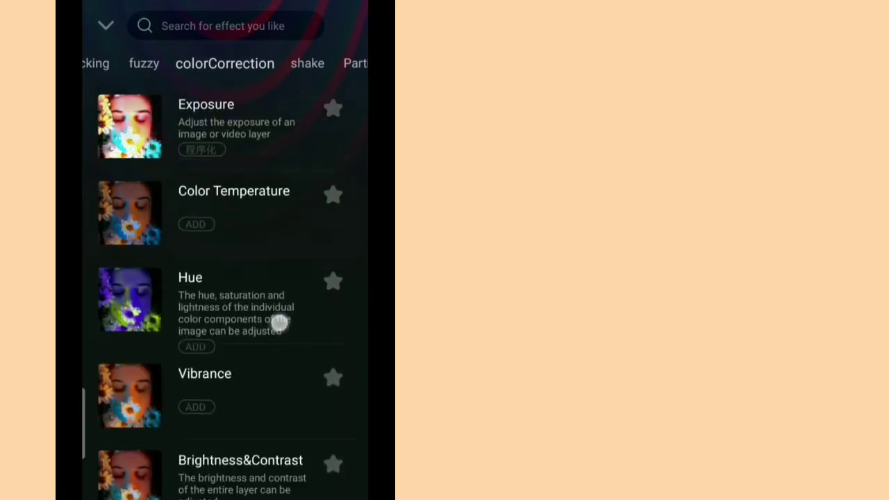
- Browse colorCorrection, Particle, transitions and procedural effects, then collapse the effects library
{"action": "scroll", "scroll_direction": "down", "scroll_amount": 3}
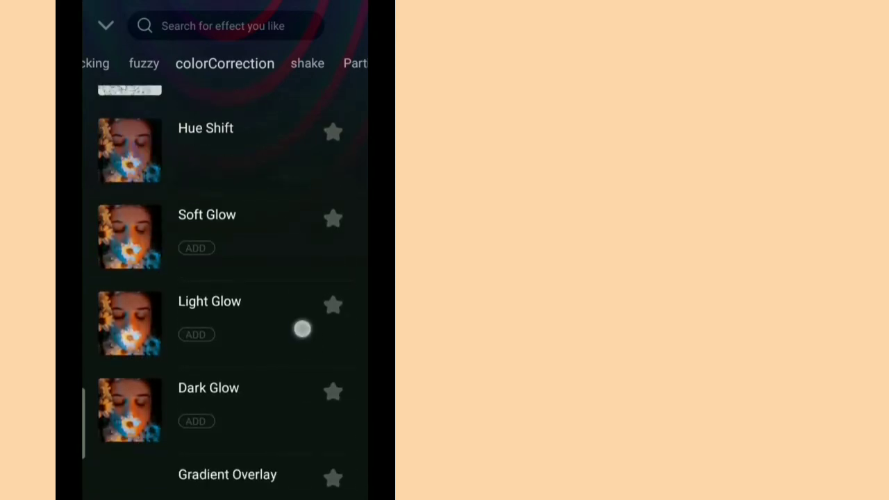
{"action": "scroll", "scroll_direction": "down", "scroll_amount": 3}
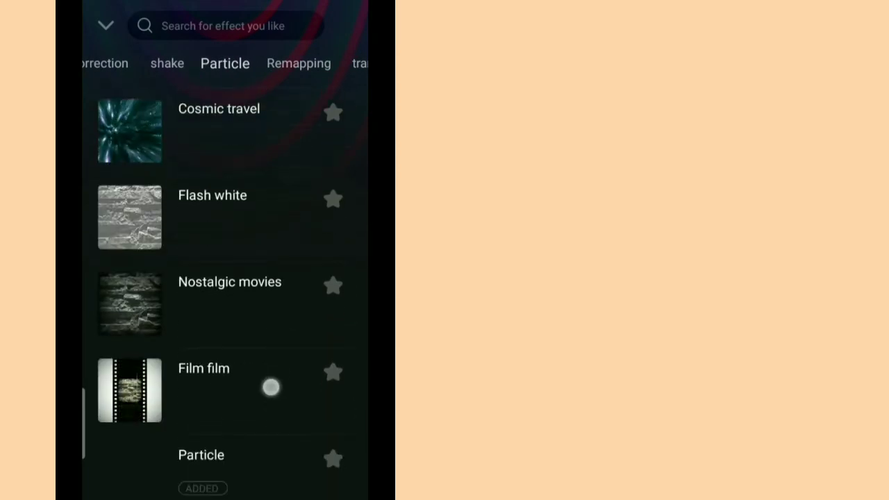
{"action": "scroll", "scroll_direction": "down", "scroll_amount": 3}
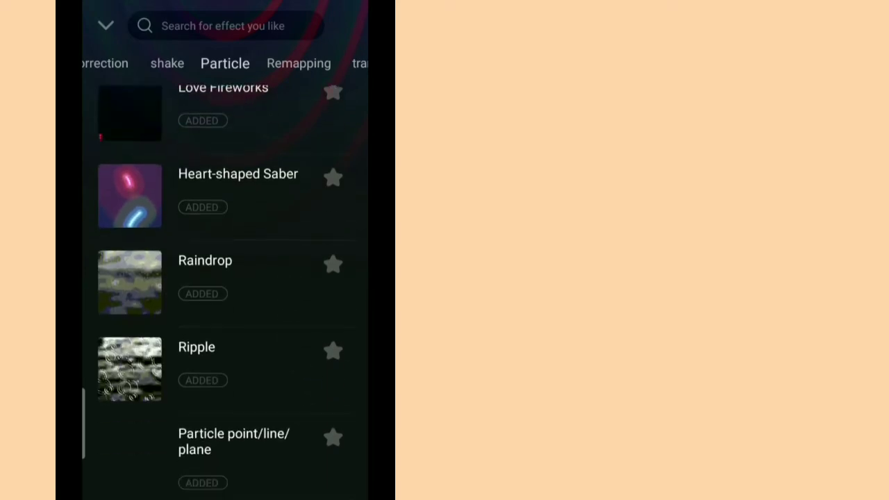
{"action": "scroll", "scroll_direction": "down", "scroll_amount": 3}
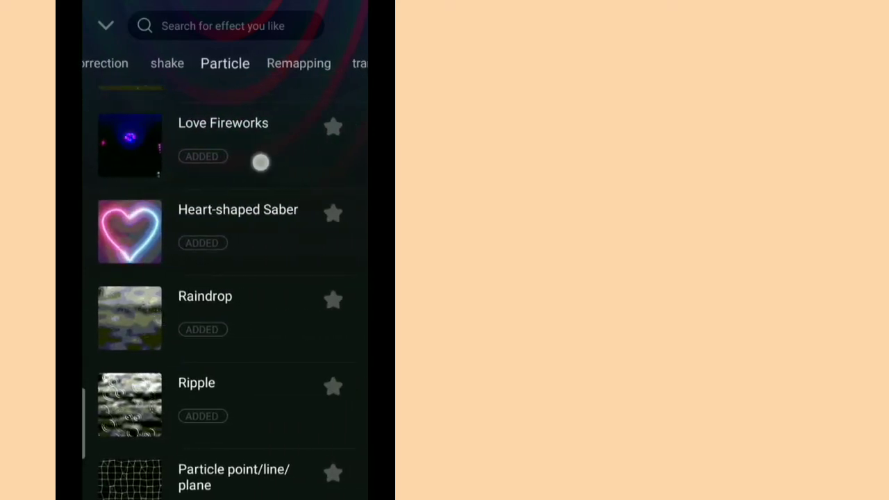
{"action": "scroll", "scroll_direction": "down", "scroll_amount": 3}
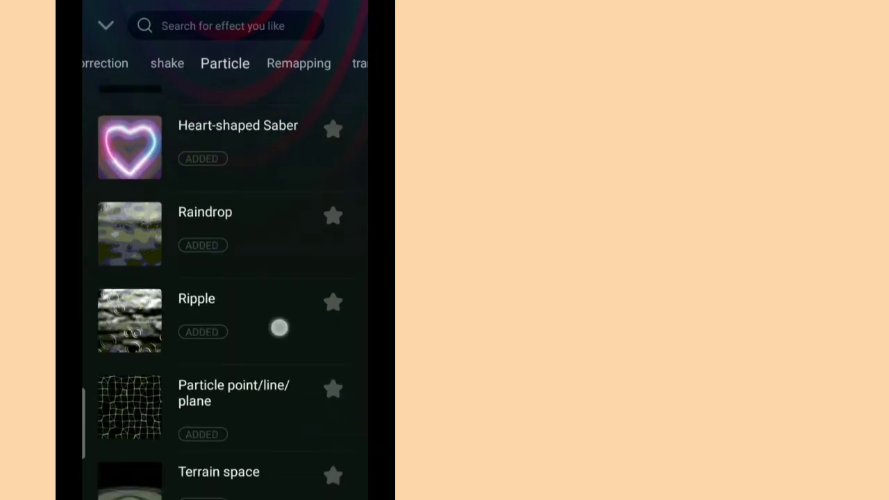
{"action": "scroll", "scroll_direction": "down", "scroll_amount": 3}
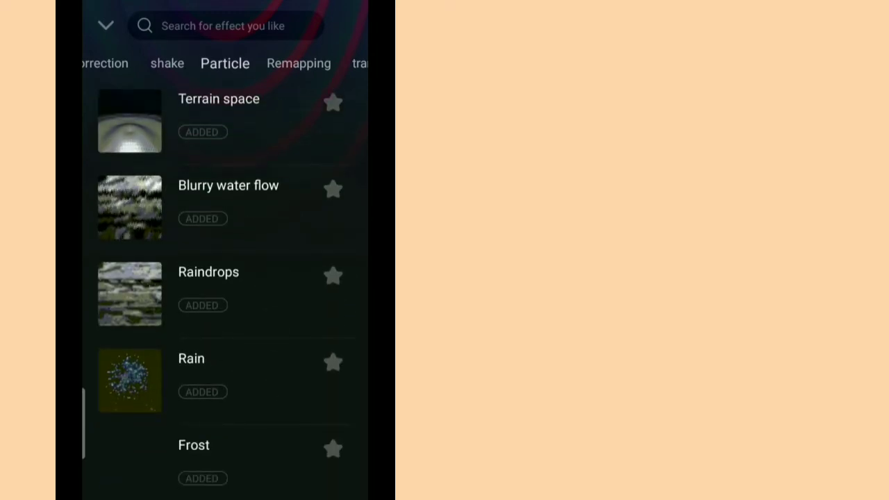
{"action": "scroll", "scroll_direction": "down", "scroll_amount": 3}
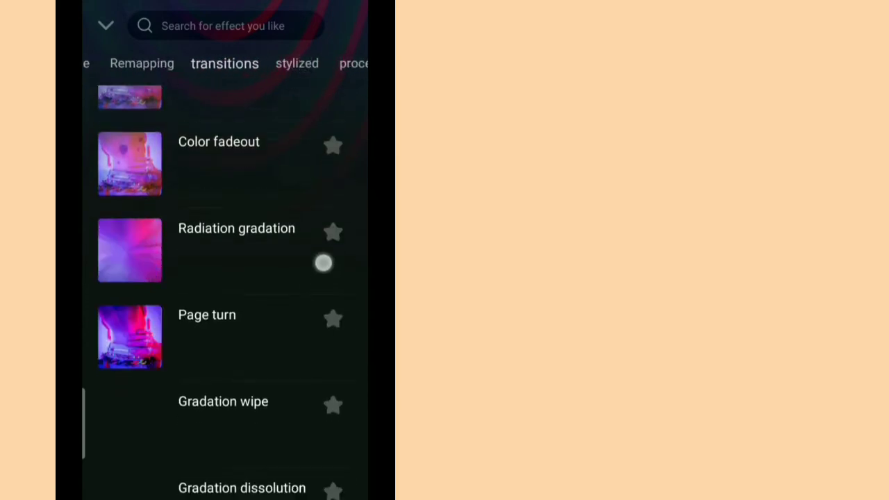
{"action": "scroll", "scroll_direction": "down", "scroll_amount": 3}
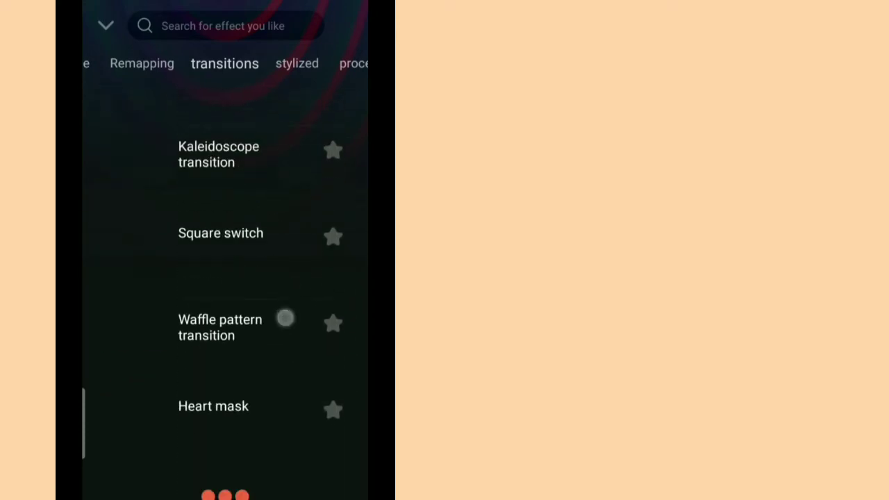
{"action": "scroll", "scroll_direction": "down", "scroll_amount": 3}
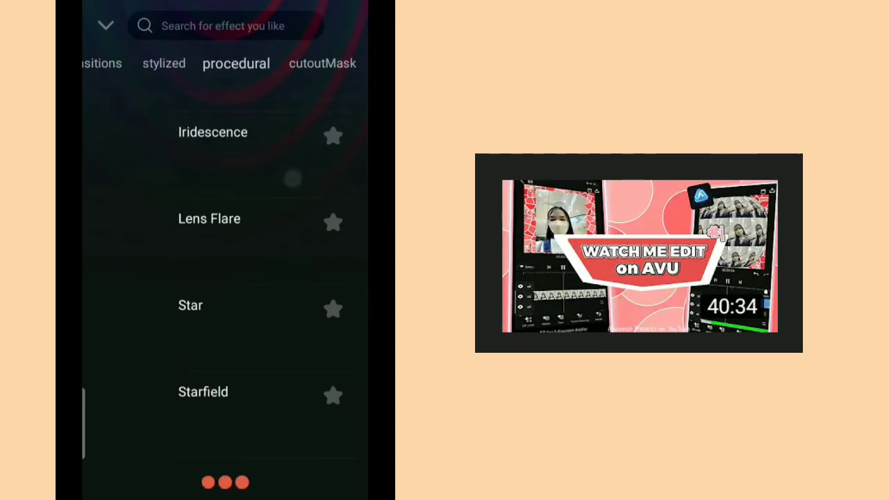
{"action": "left_click", "coordinate": [323, 64]}
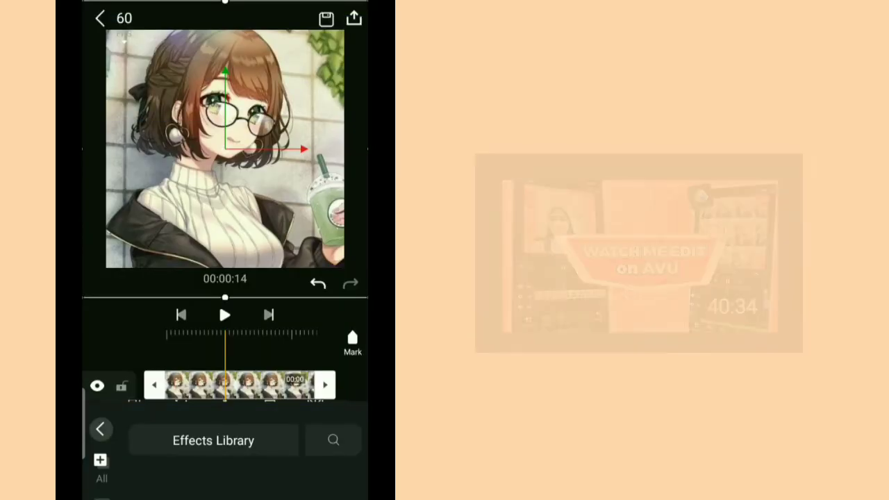
- Give the shape's styling a stroke centered on the layer edge
{"action": "left_click", "coordinate": [240, 385]}
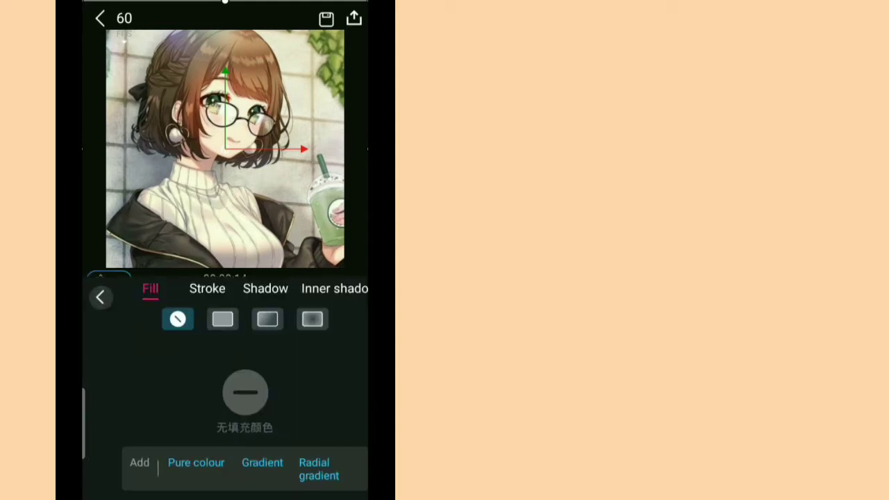
{"action": "left_click", "coordinate": [207, 289]}
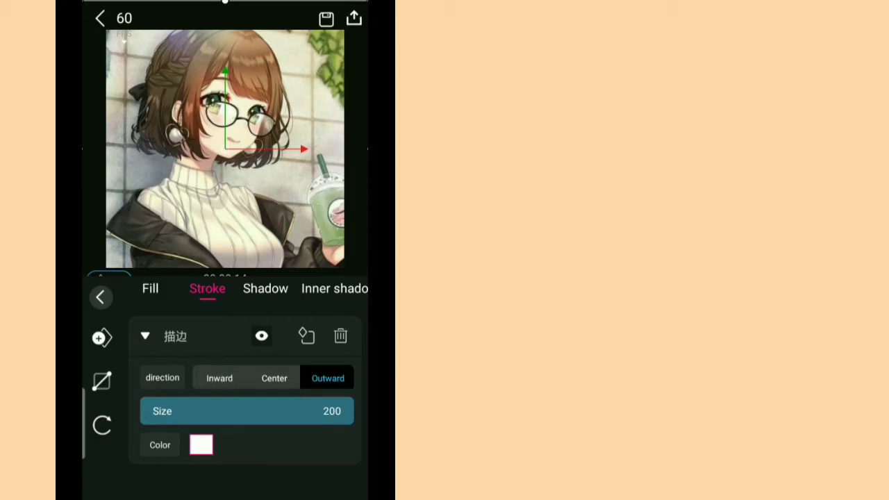
{"action": "left_click", "coordinate": [274, 378]}
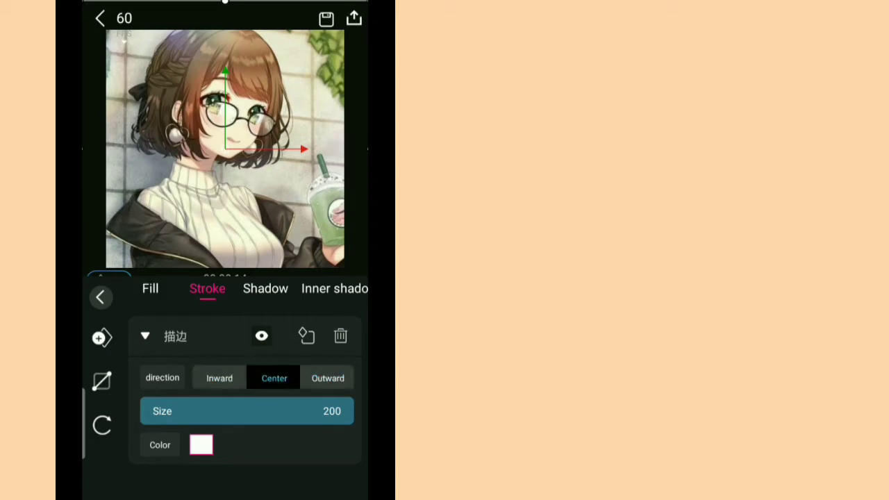
{"action": "left_click", "coordinate": [218, 378]}
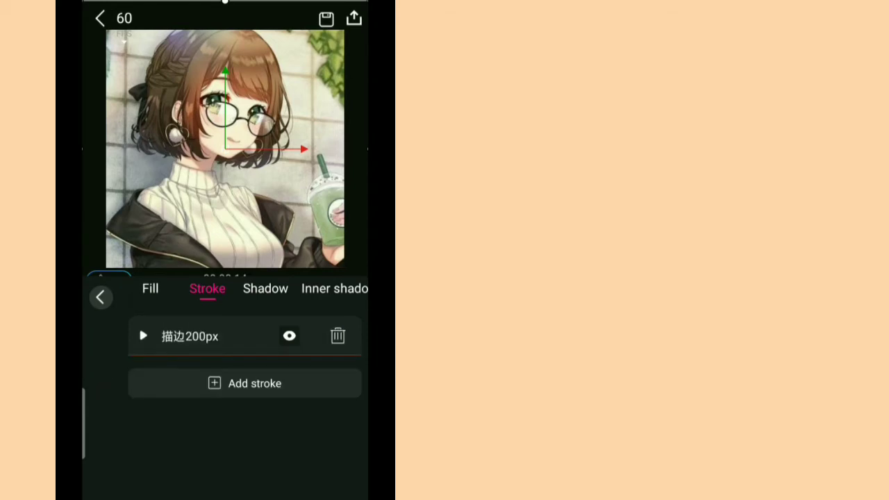
- Add an inner shadow to the layer and return to the timeline
{"action": "left_click", "coordinate": [265, 288]}
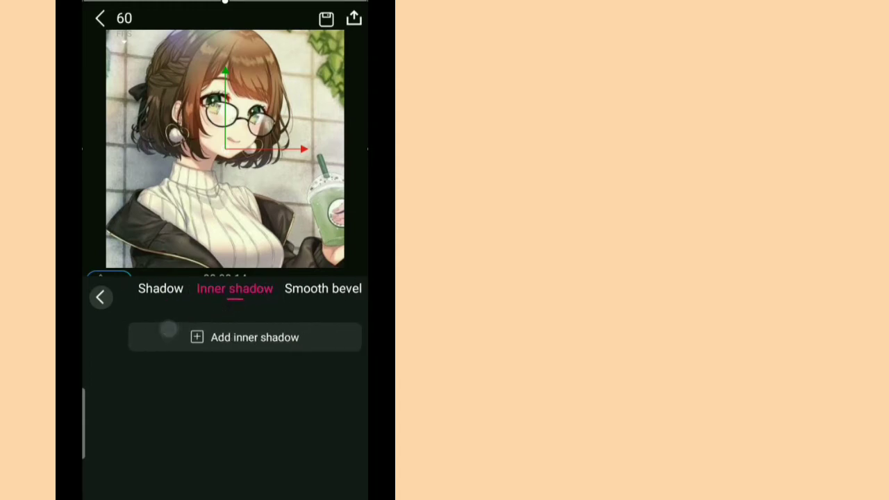
{"action": "left_click", "coordinate": [100, 297]}
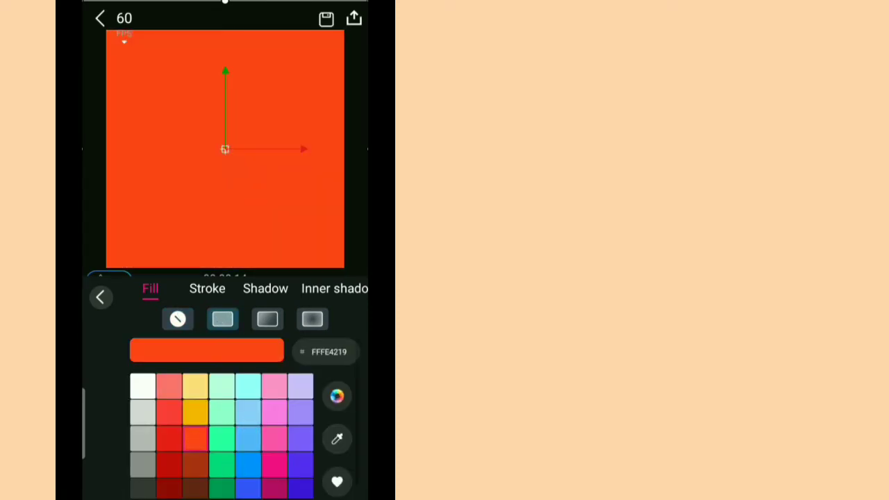
{"action": "left_click", "coordinate": [101, 297]}
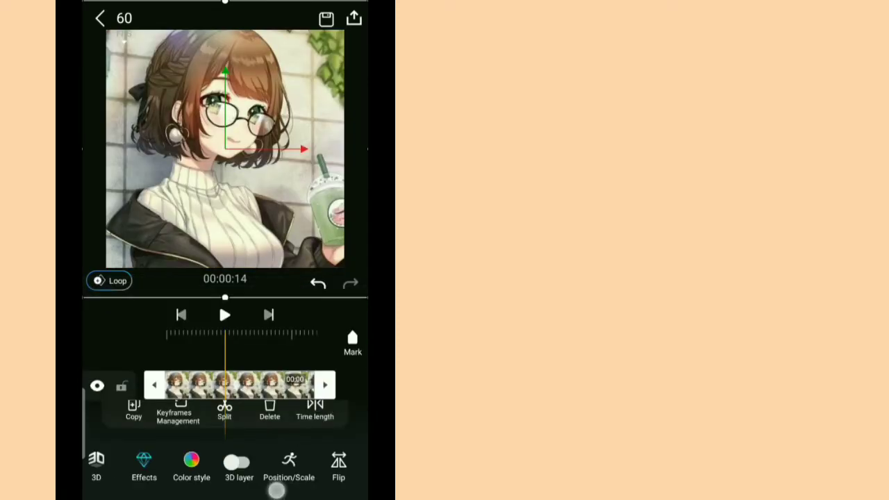
- Shift the image to about y -35, nudging it right and along depth
{"action": "left_click", "coordinate": [238, 462]}
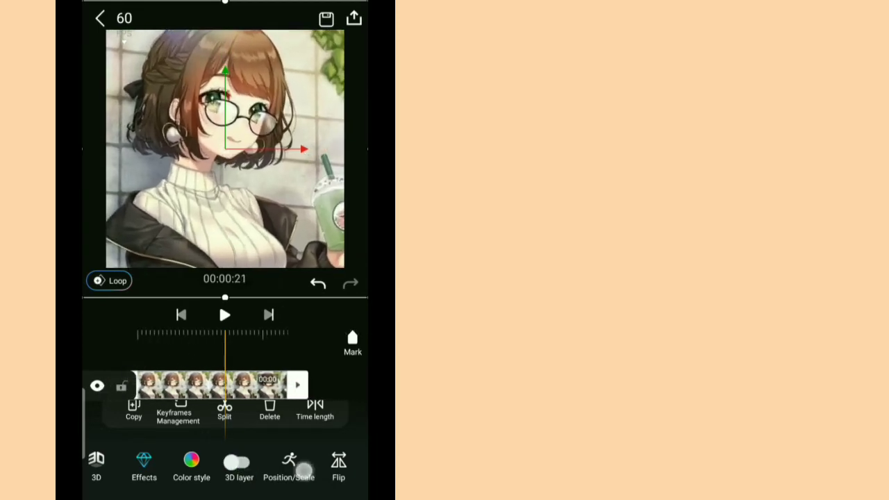
{"action": "left_click", "coordinate": [289, 466]}
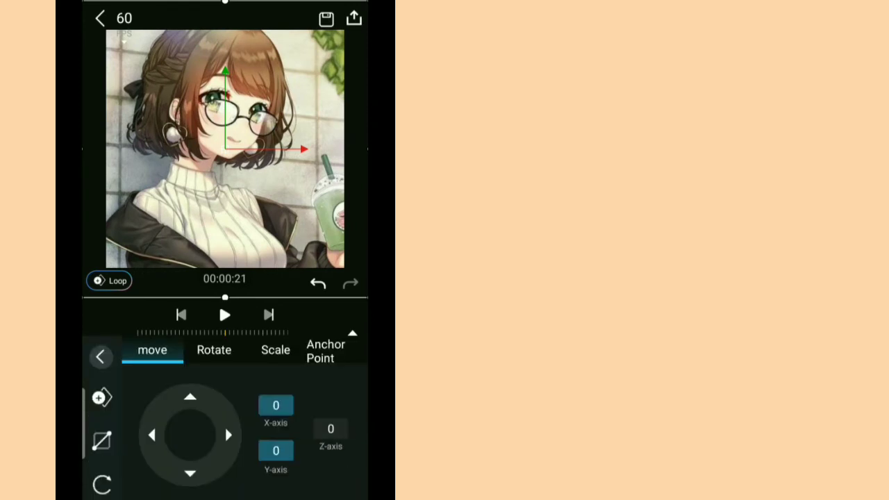
{"action": "left_click", "coordinate": [191, 473]}
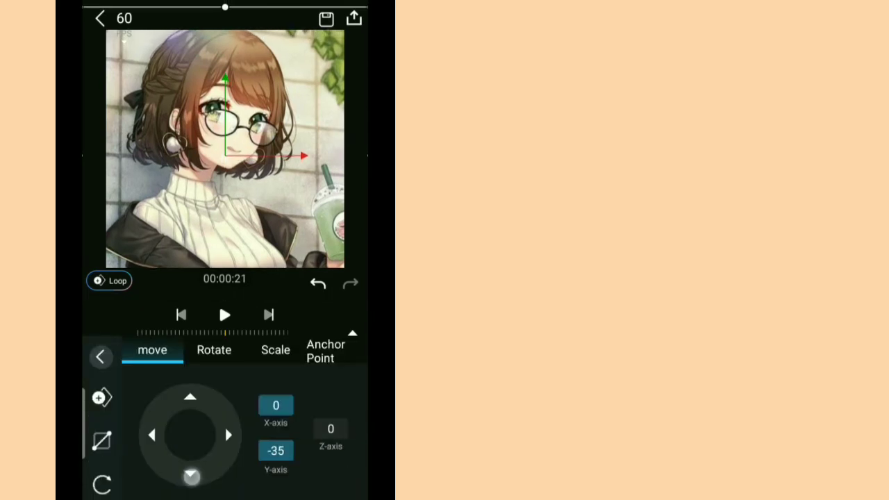
{"action": "left_click", "coordinate": [190, 473]}
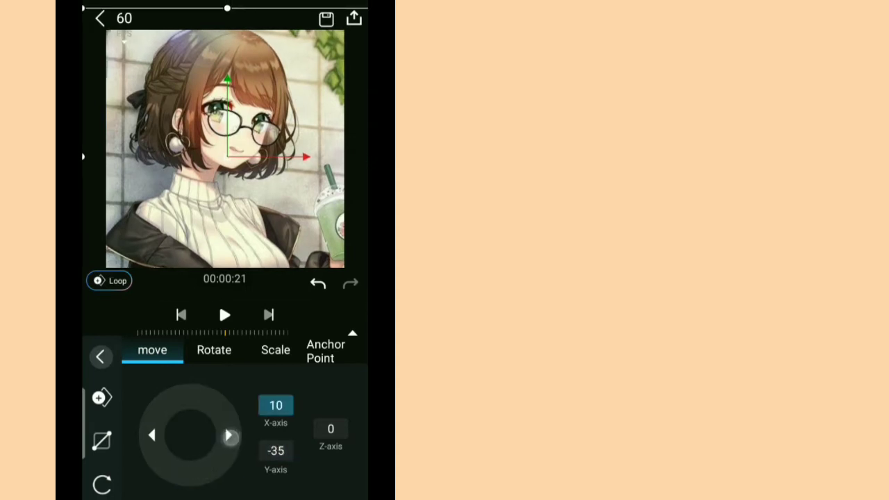
{"action": "left_click", "coordinate": [229, 435]}
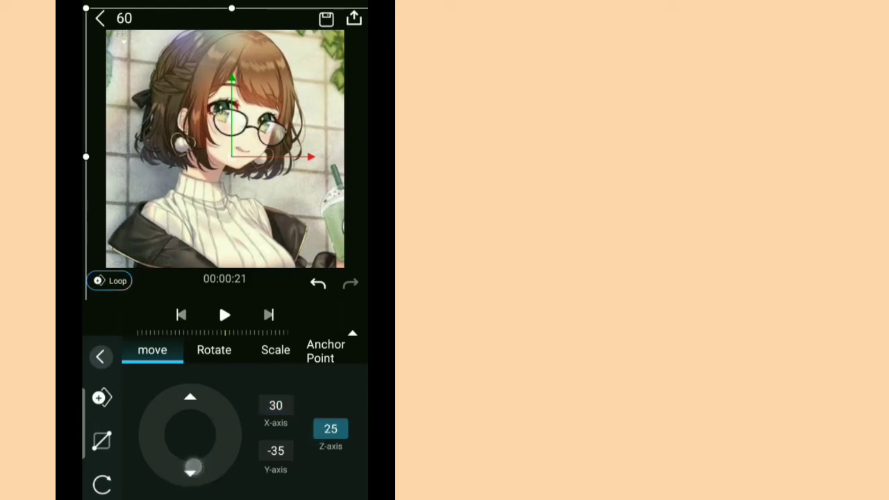
{"action": "left_click_drag", "start_coordinate": [191, 467], "coordinate": [189, 402]}
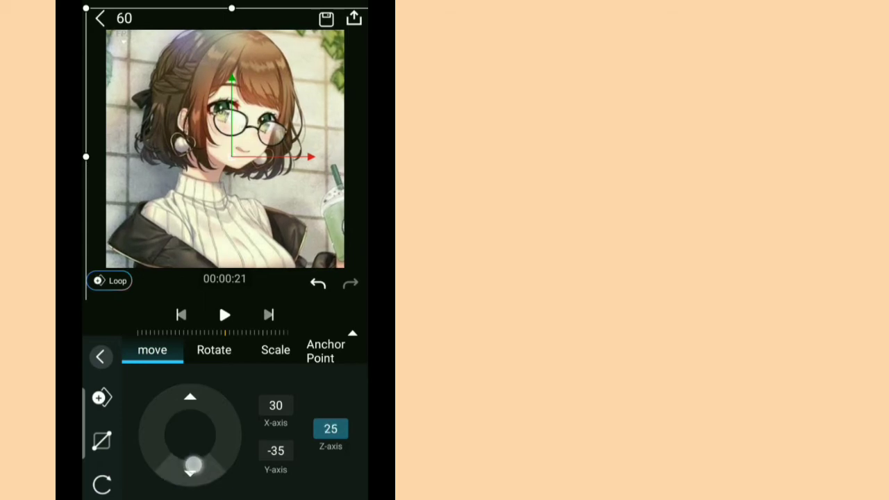
- Tilt the image about -4 degrees and shrink it to 81% scale
{"action": "left_click", "coordinate": [214, 350]}
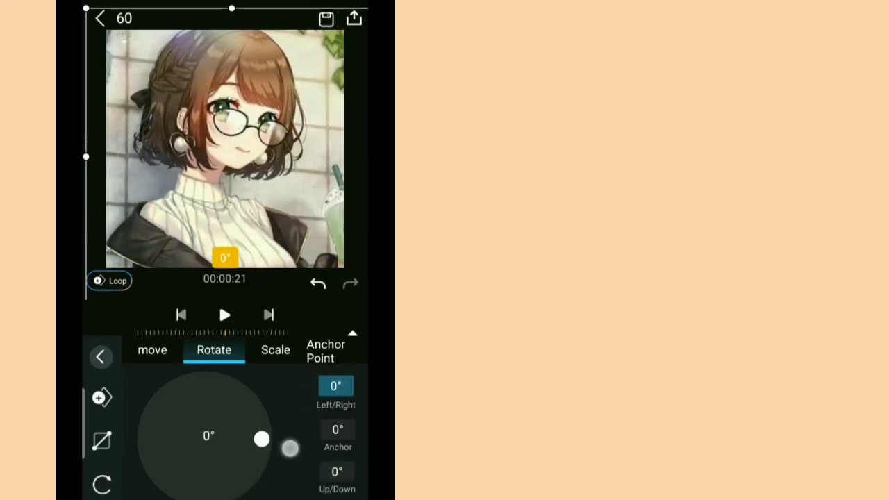
{"action": "left_click_drag", "start_coordinate": [262, 439], "coordinate": [260, 451]}
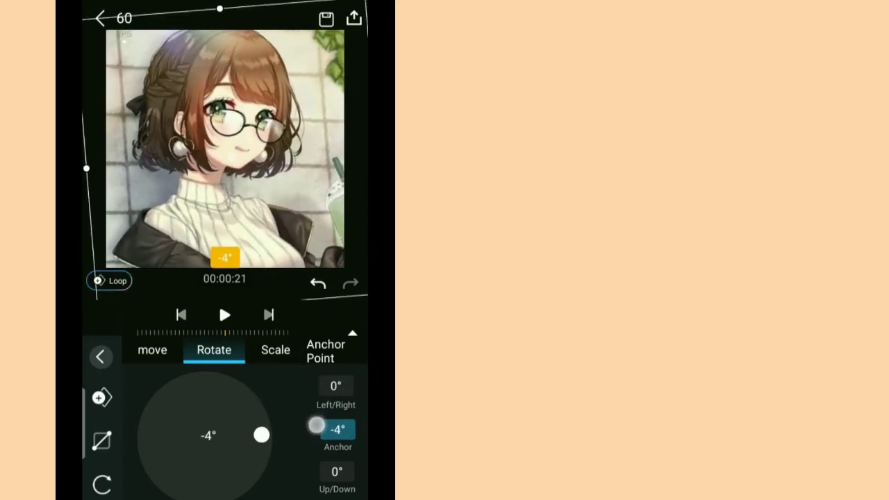
{"action": "left_click", "coordinate": [275, 349]}
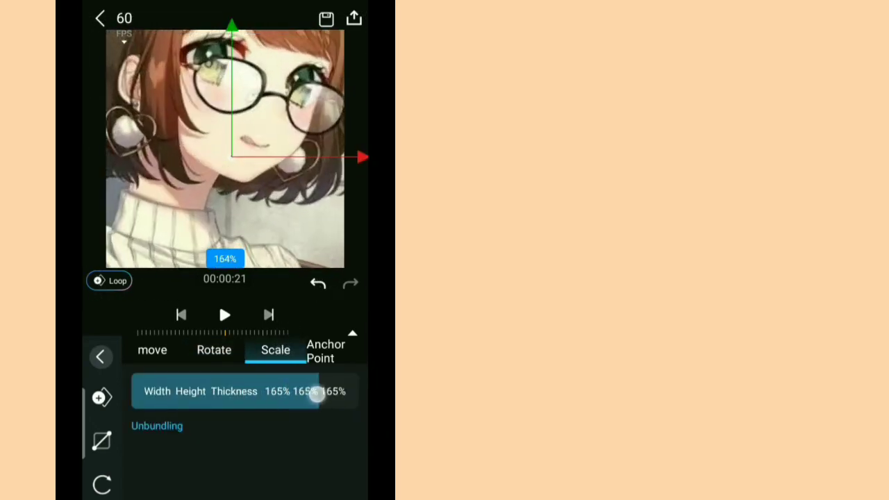
{"action": "left_click_drag", "start_coordinate": [316, 398], "coordinate": [226, 398]}
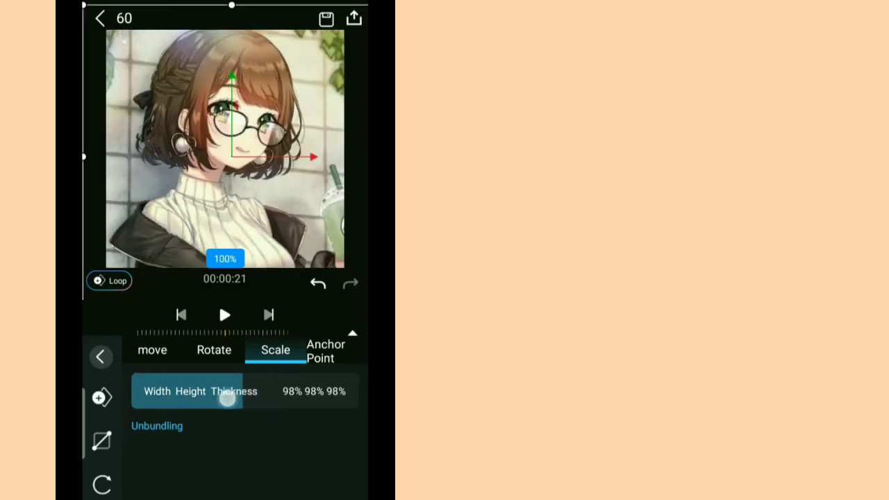
{"action": "left_click_drag", "start_coordinate": [228, 399], "coordinate": [213, 422]}
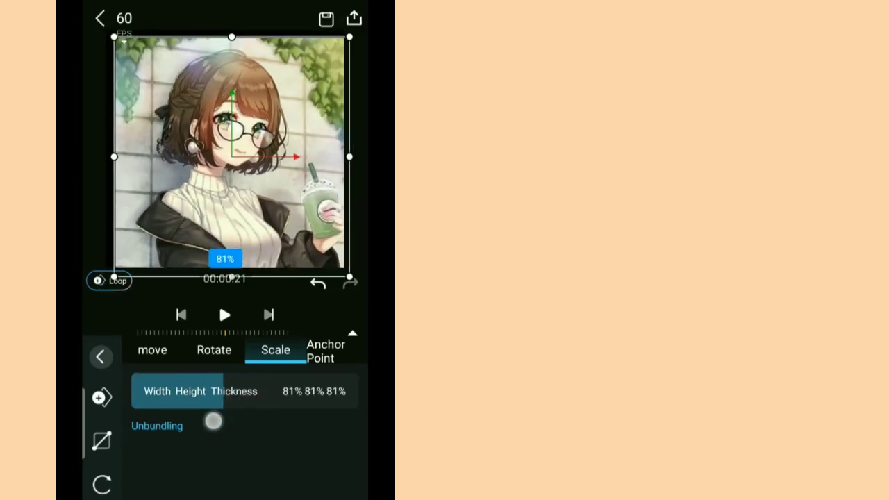
- Nudge the image's anchor point to about 4, -7 and close the transform settings
{"action": "left_click", "coordinate": [326, 351]}
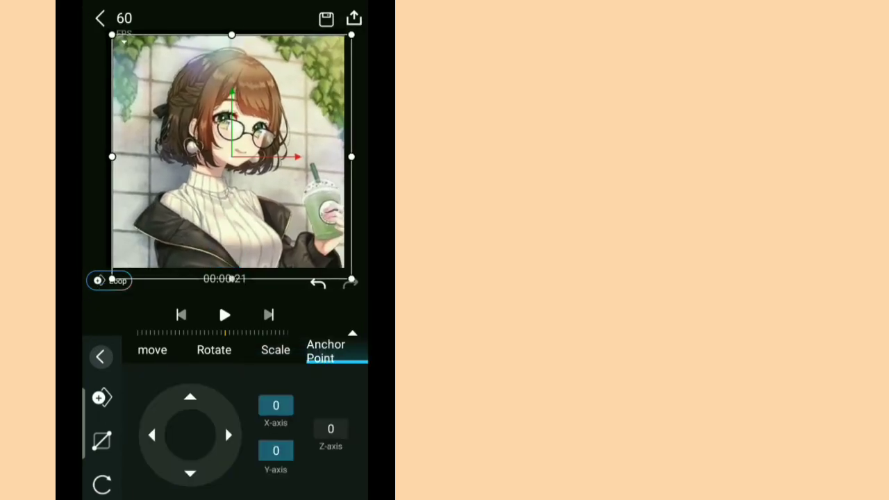
{"action": "left_click", "coordinate": [191, 397]}
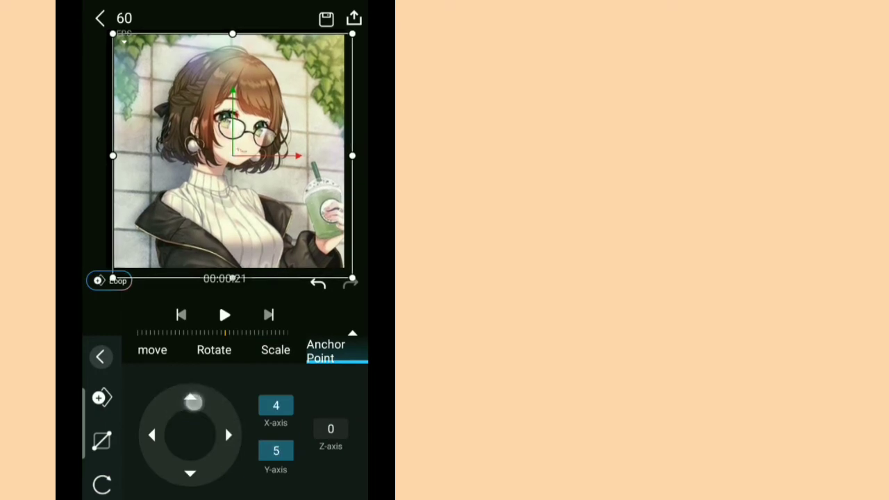
{"action": "left_click", "coordinate": [190, 473]}
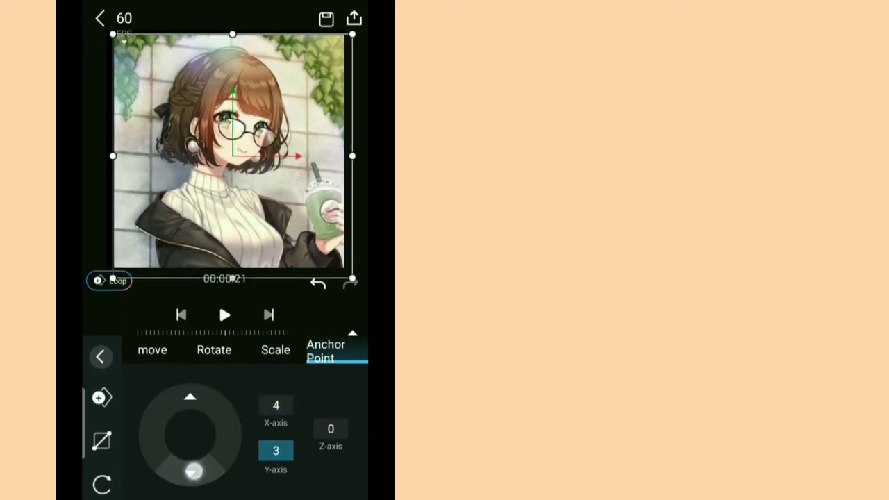
{"action": "left_click", "coordinate": [191, 473]}
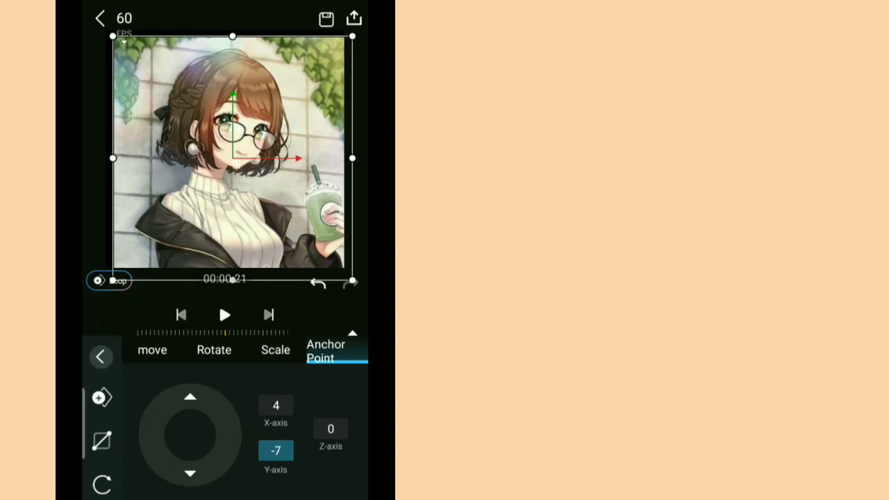
{"action": "left_click", "coordinate": [100, 356]}
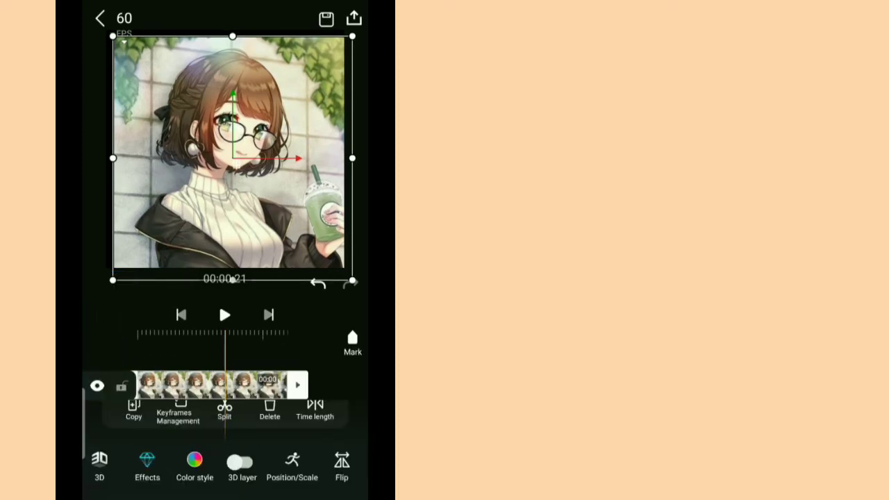
{"action": "left_click", "coordinate": [341, 465]}
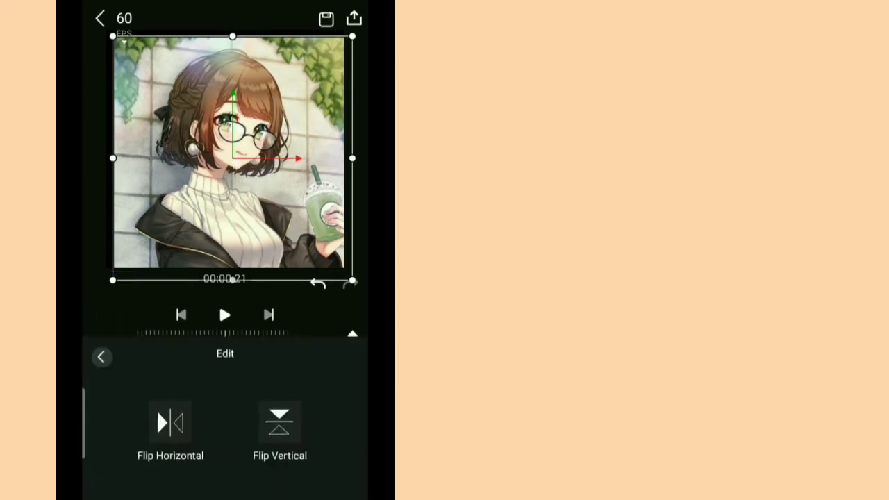
{"action": "left_click", "coordinate": [170, 422]}
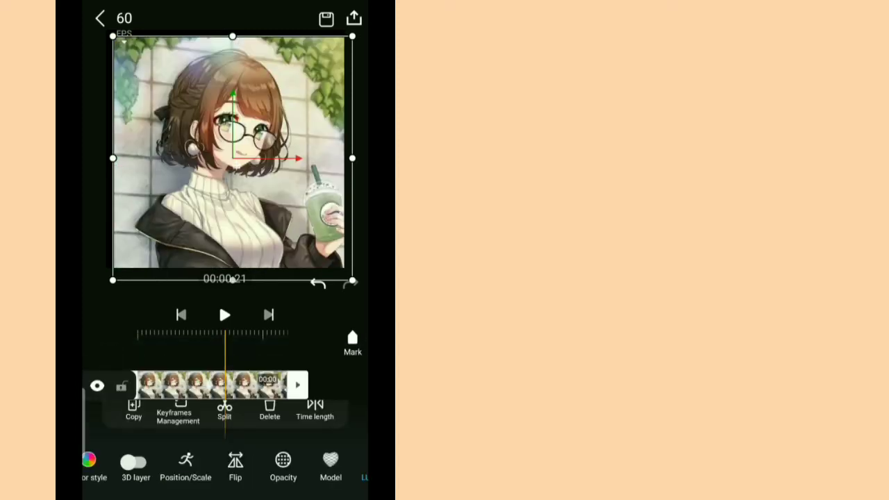
{"action": "left_click", "coordinate": [282, 466]}
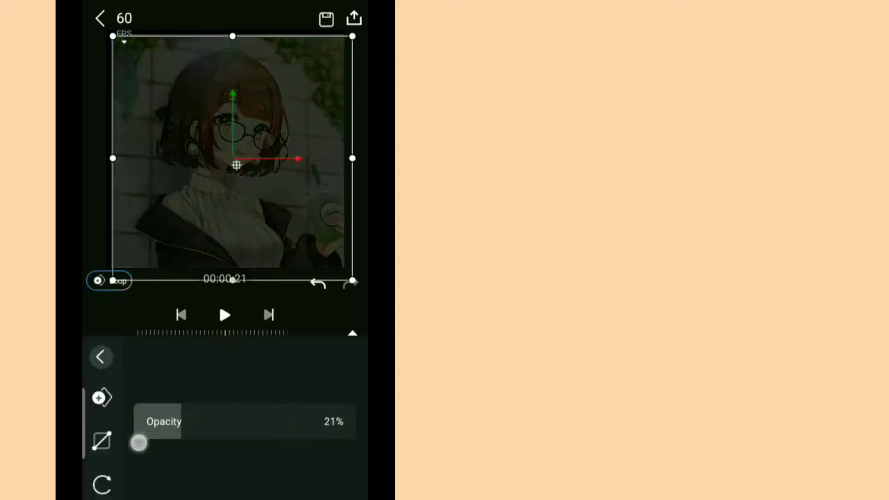
{"action": "left_click_drag", "start_coordinate": [139, 444], "coordinate": [337, 427]}
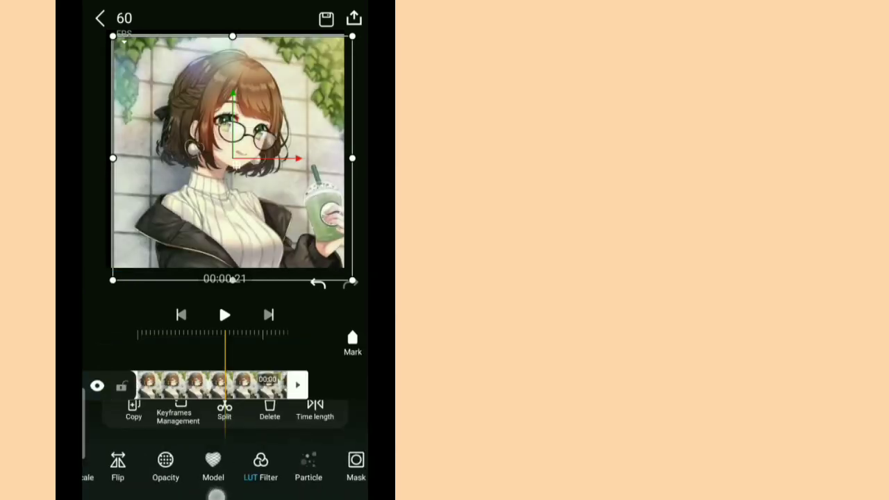
{"action": "left_click", "coordinate": [213, 466]}
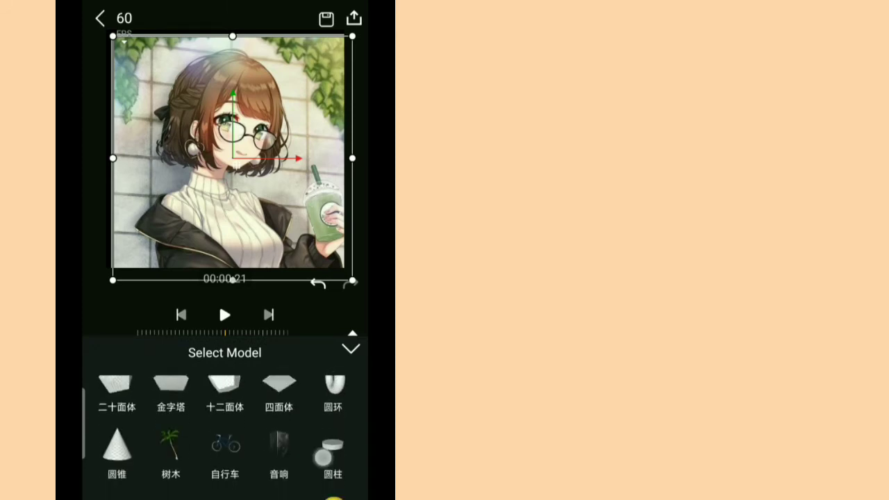
{"action": "scroll", "scroll_direction": "down", "scroll_amount": 3}
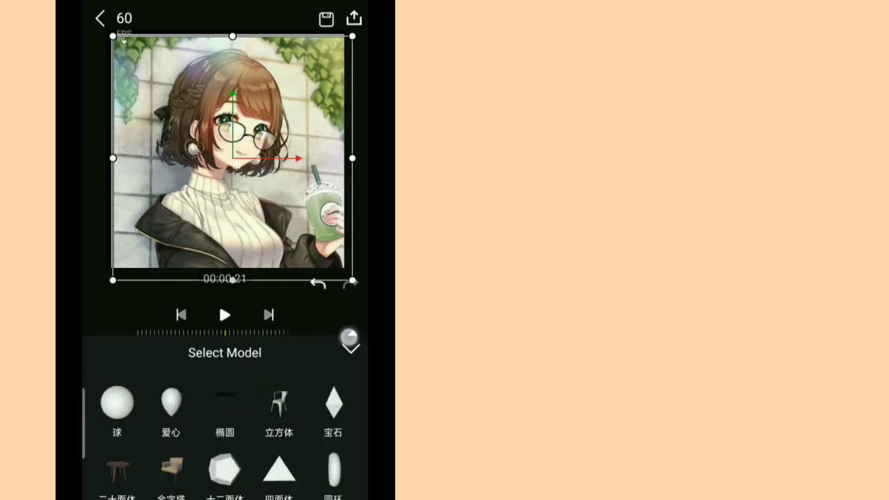
{"action": "left_click", "coordinate": [351, 341]}
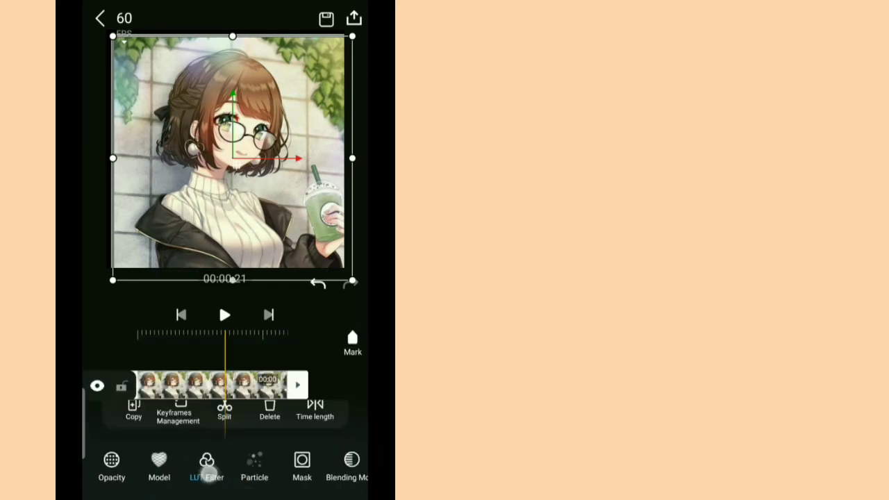
- Preview Film, Hollywood and Smoky Cyan LUT filters, choose Original film, and close the panel
{"action": "left_click", "coordinate": [206, 465]}
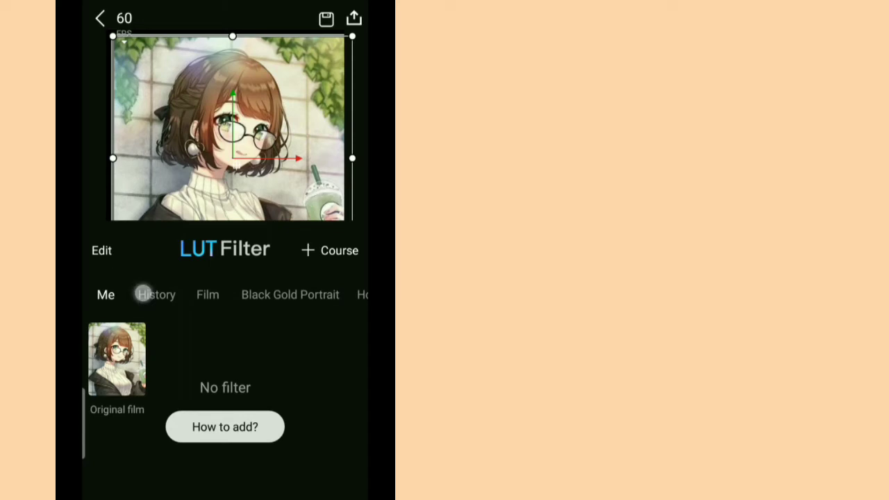
{"action": "left_click", "coordinate": [207, 294]}
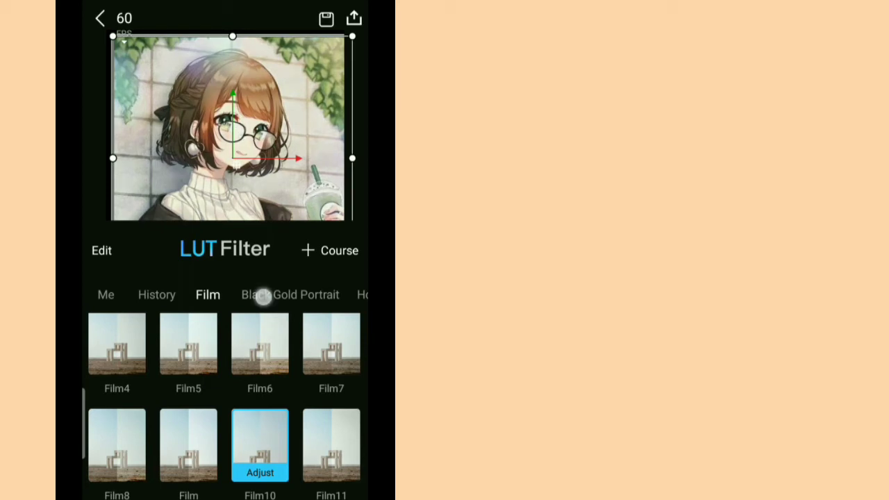
{"action": "left_click", "coordinate": [290, 294]}
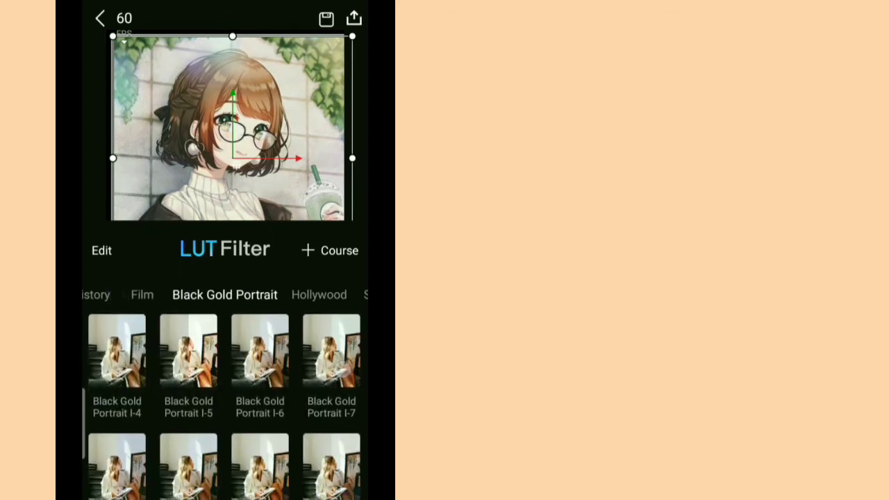
{"action": "left_click", "coordinate": [331, 350]}
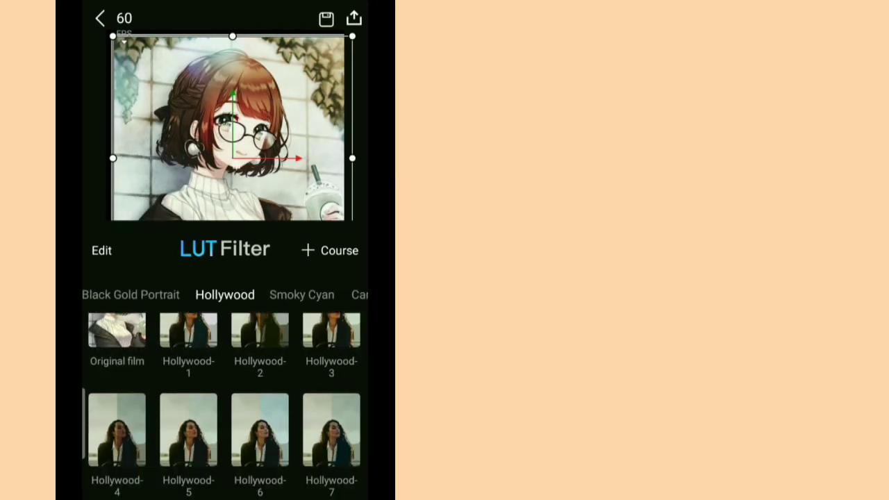
{"action": "left_click", "coordinate": [260, 430]}
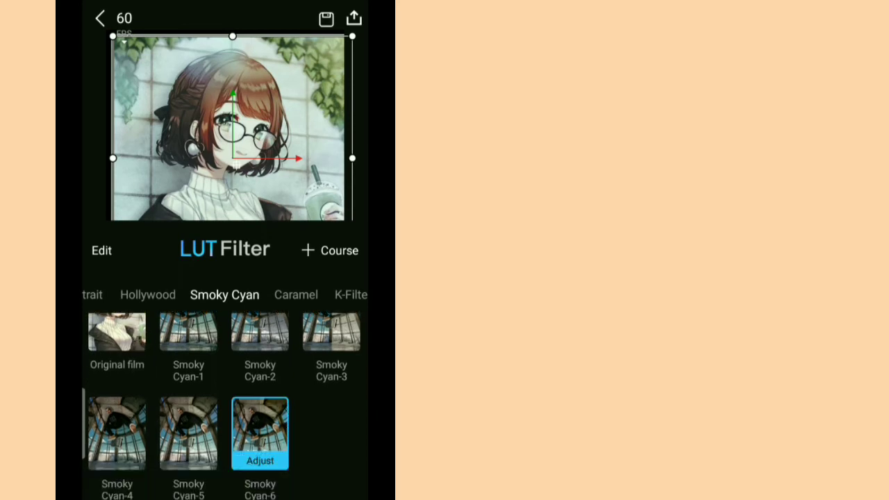
{"action": "left_click", "coordinate": [296, 294]}
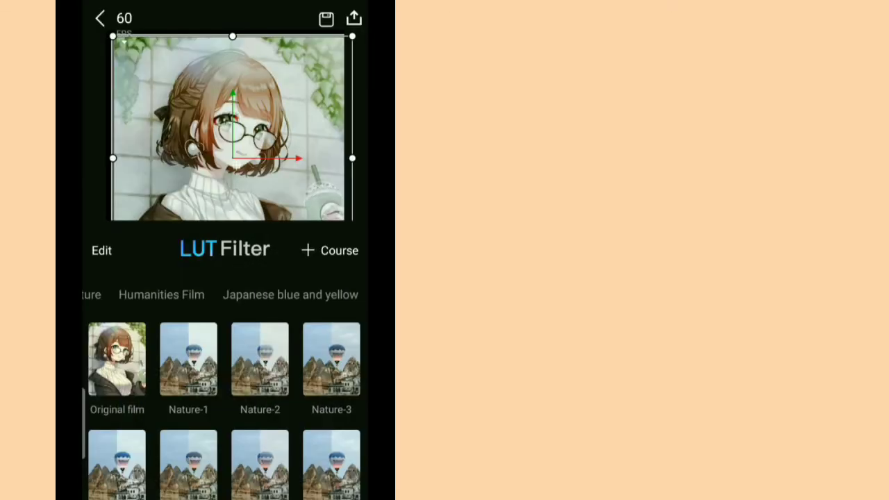
{"action": "left_click", "coordinate": [188, 359]}
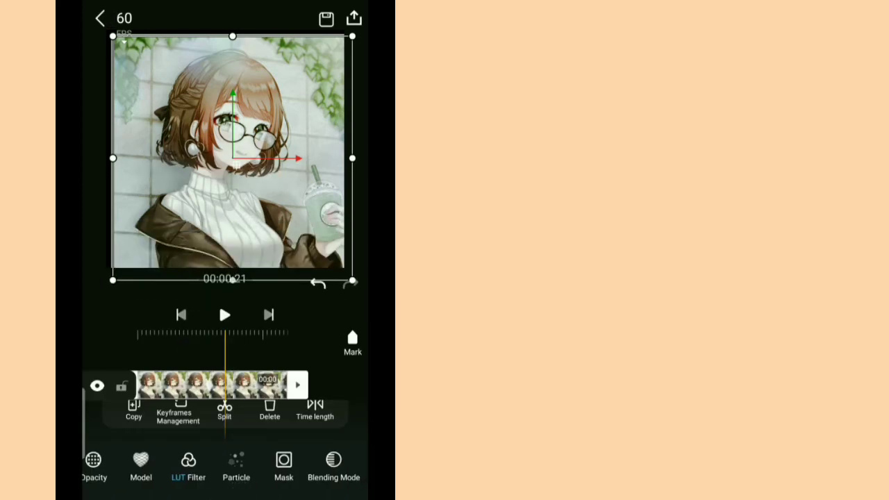
- Look through the image's Particle and Mask (Subtract) options and leave them
{"action": "left_click", "coordinate": [237, 466]}
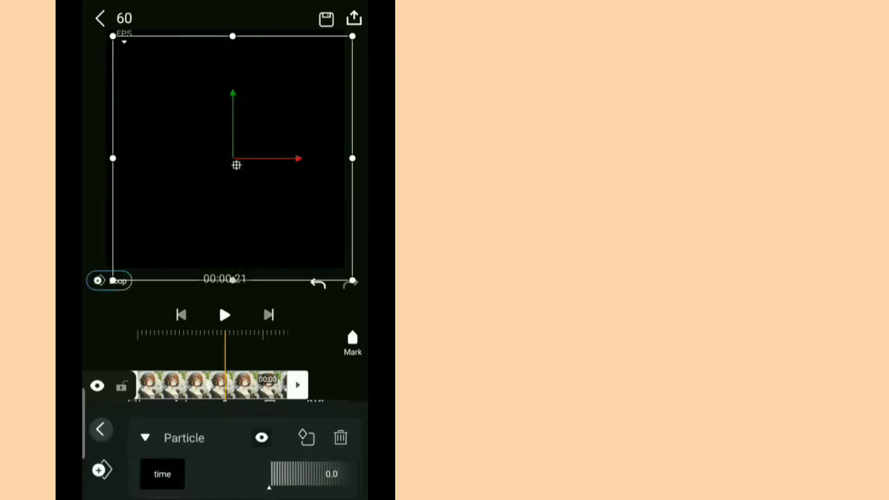
{"action": "left_click_drag", "start_coordinate": [269, 488], "coordinate": [221, 488]}
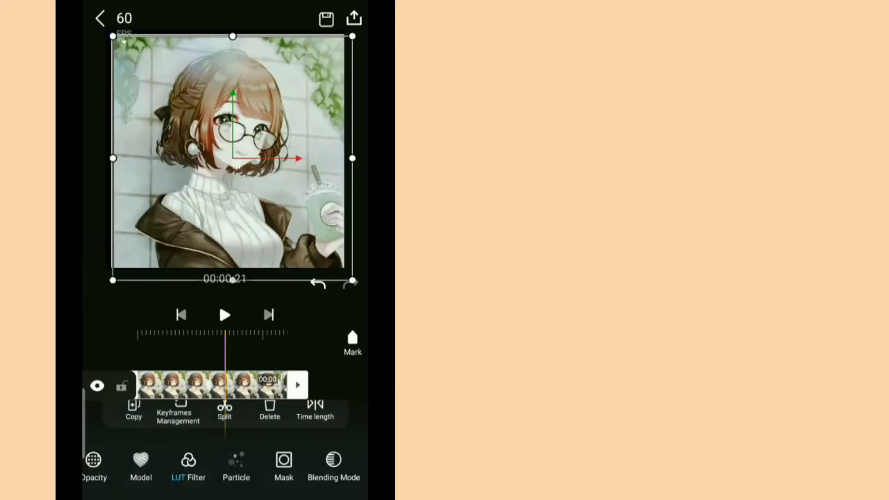
{"action": "left_click", "coordinate": [236, 466]}
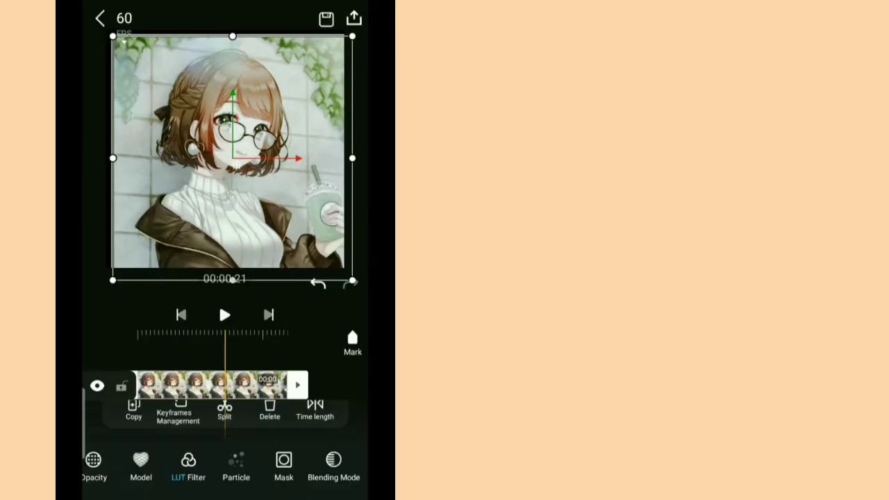
{"action": "left_click", "coordinate": [284, 462]}
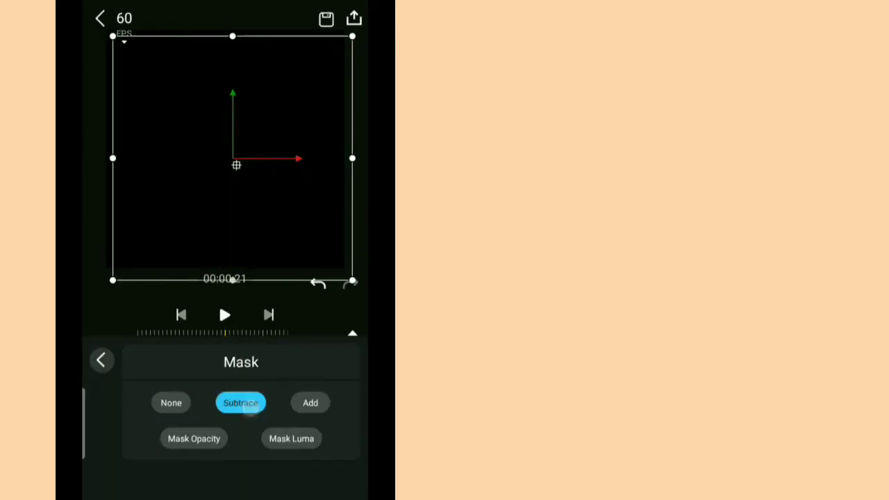
{"action": "left_click", "coordinate": [194, 439]}
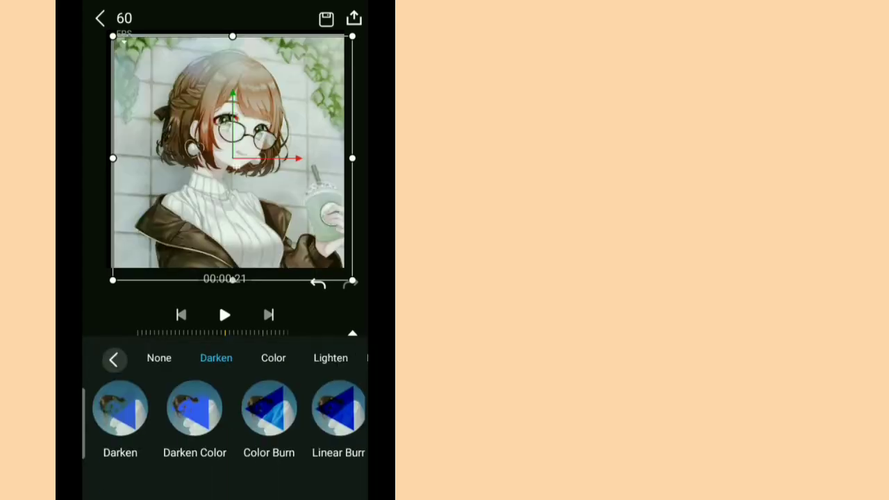
- Try Color Burn blending, set the blend back to None, and close the options
{"action": "left_click", "coordinate": [269, 409]}
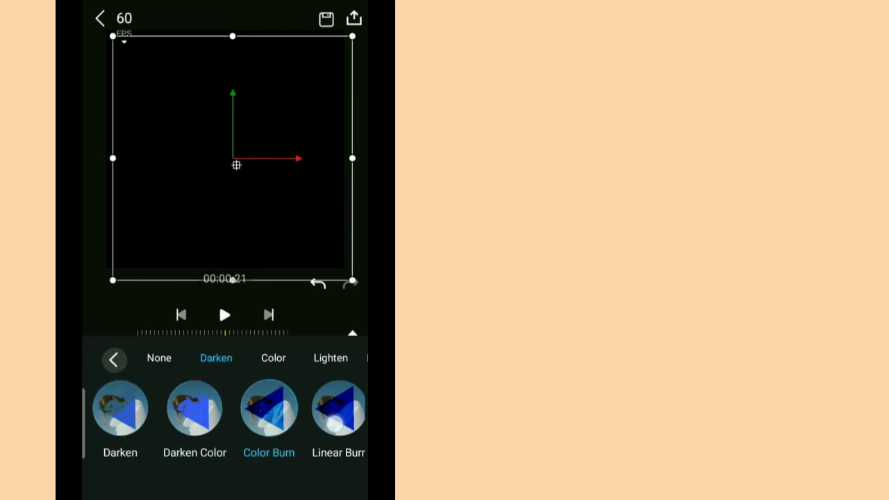
{"action": "scroll", "scroll_direction": "right", "scroll_amount": 3}
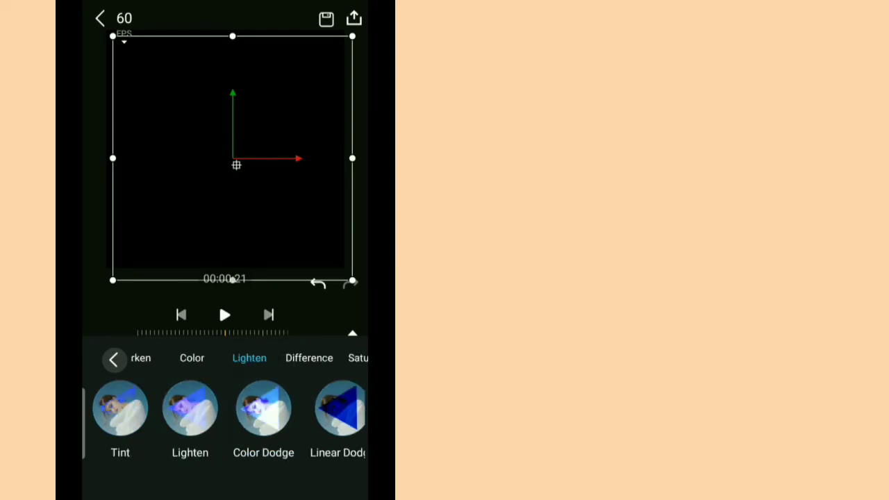
{"action": "left_click", "coordinate": [114, 360]}
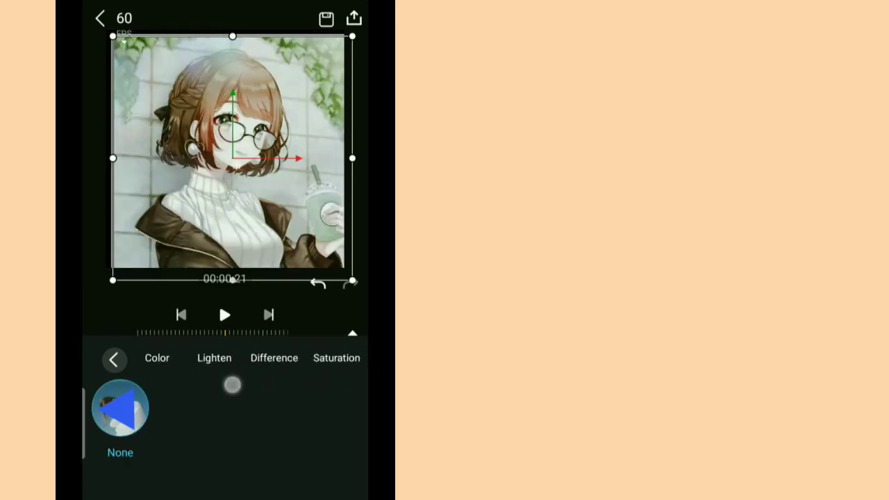
{"action": "left_click", "coordinate": [115, 359]}
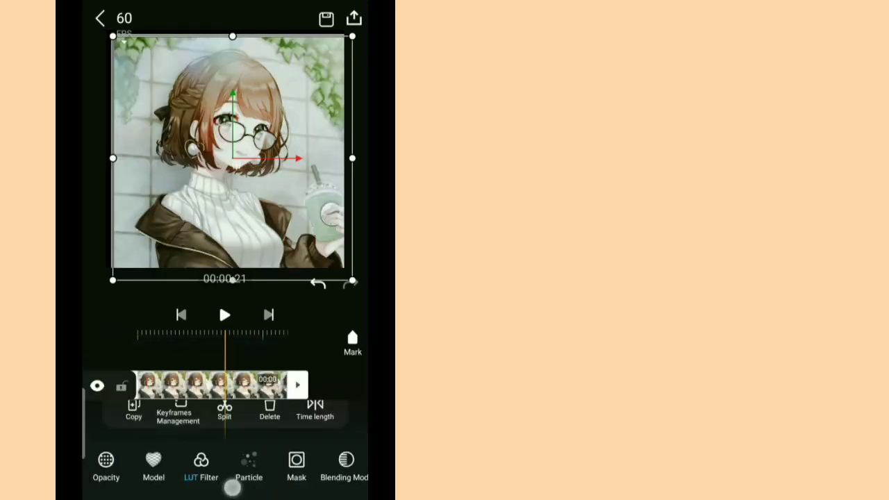
{"action": "scroll", "scroll_direction": "left", "scroll_amount": 3}
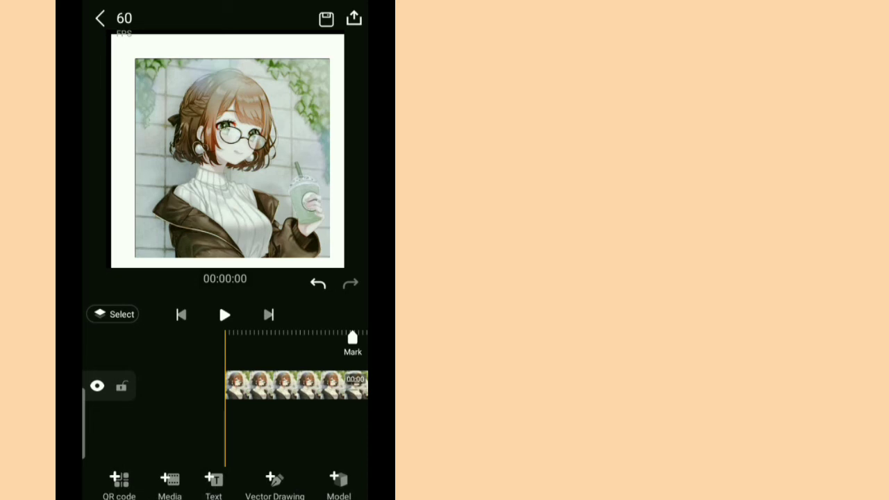
- Add a 'Hi' text layer and set its font to Akuilah
{"action": "left_click", "coordinate": [213, 483]}
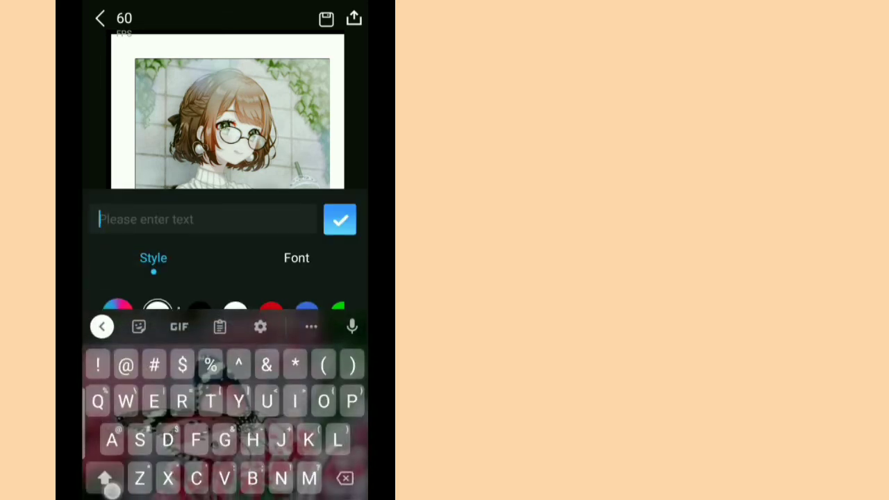
{"action": "type", "text": "Hi"}
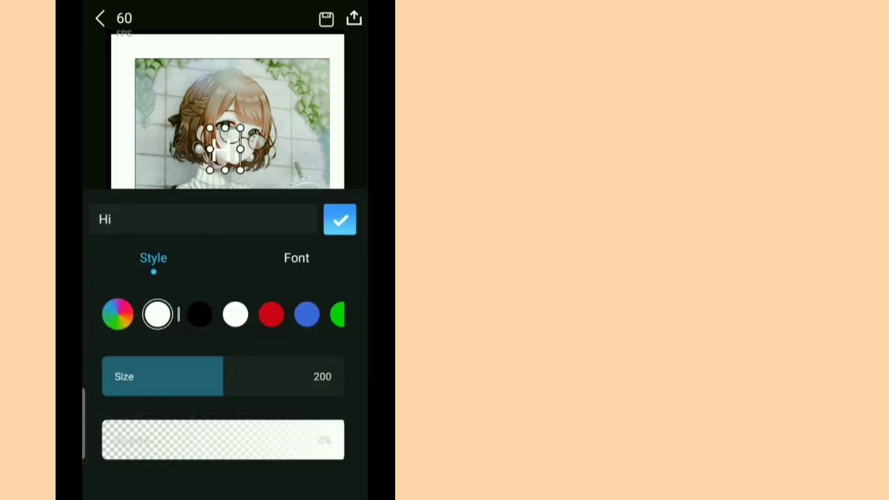
{"action": "left_click", "coordinate": [297, 258]}
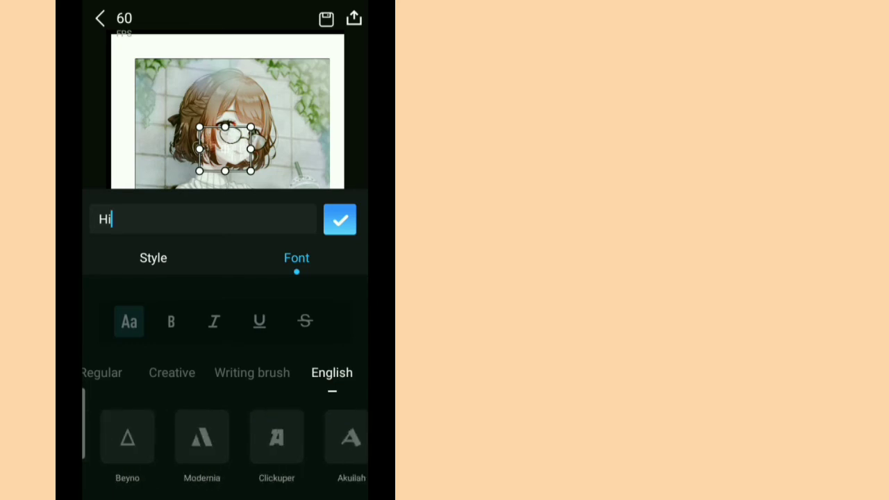
{"action": "left_click", "coordinate": [277, 438]}
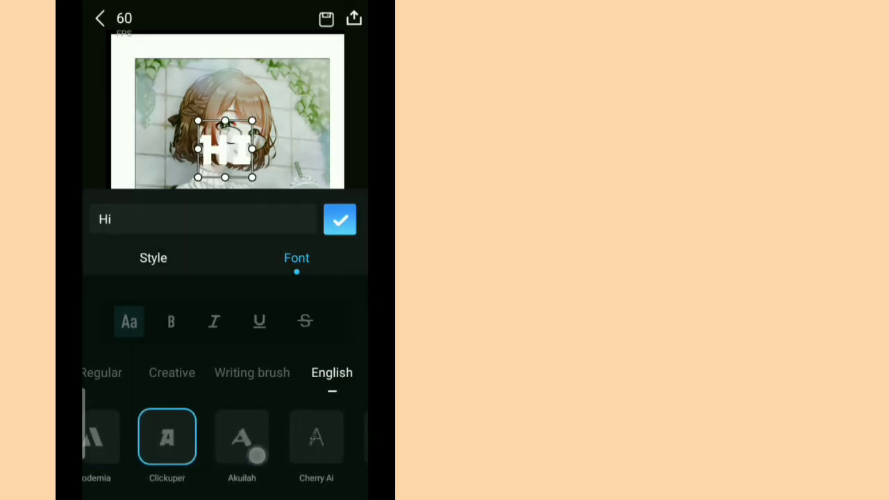
{"action": "left_click", "coordinate": [242, 436]}
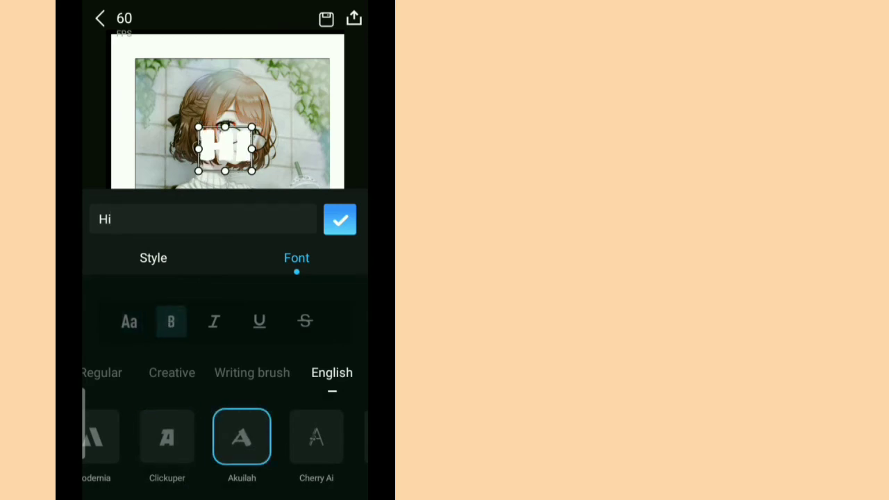
- Enlarge the Hi text to size 400, adjust its opacity, and make it red
{"action": "left_click", "coordinate": [153, 258]}
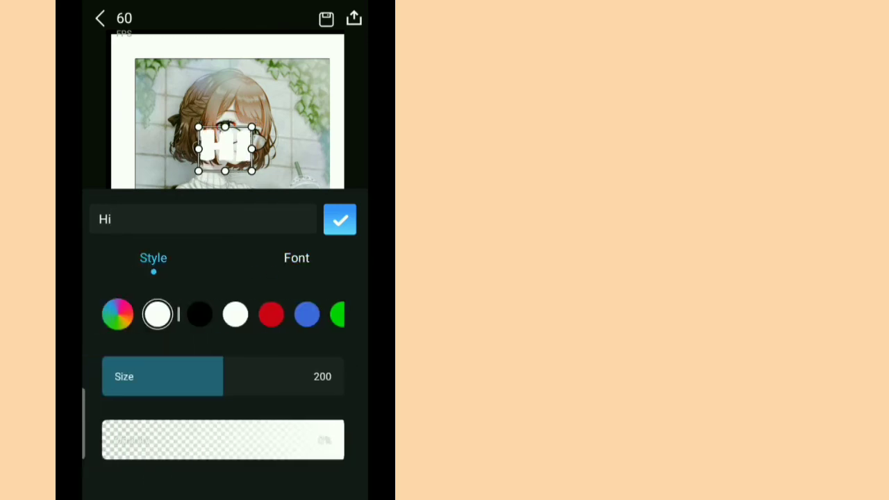
{"action": "left_click_drag", "start_coordinate": [222, 376], "coordinate": [316, 386]}
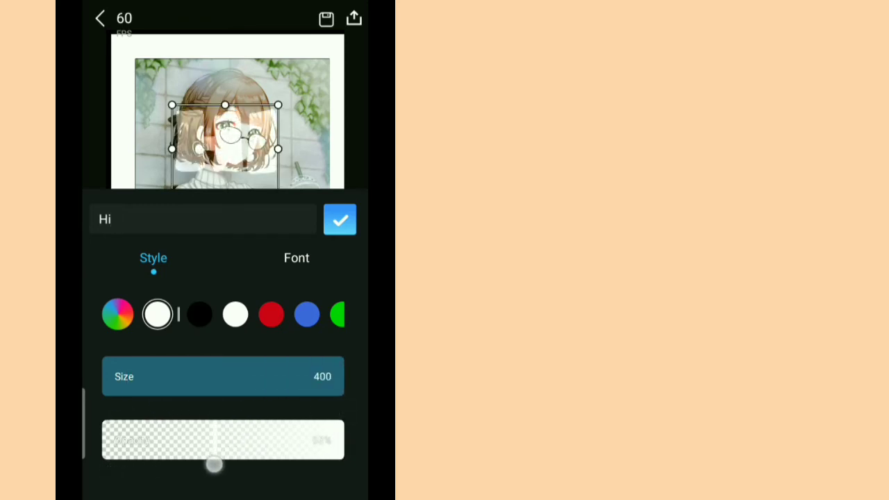
{"action": "left_click_drag", "start_coordinate": [214, 465], "coordinate": [239, 465]}
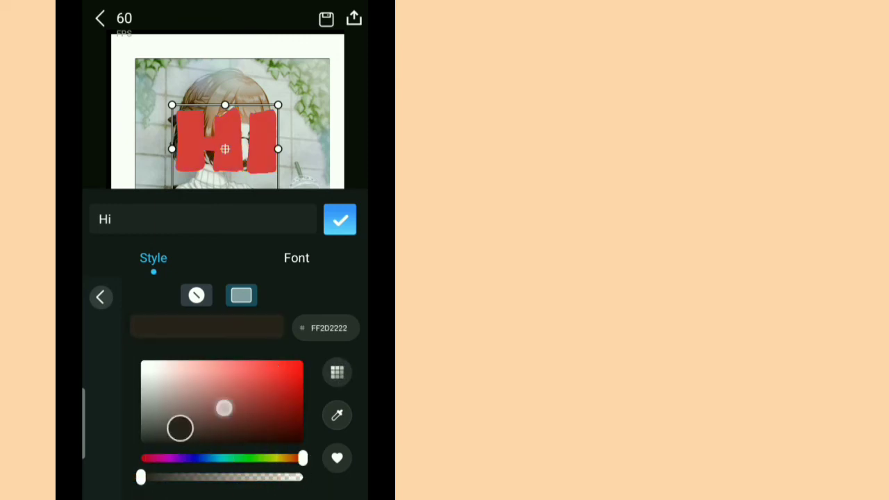
{"action": "left_click", "coordinate": [340, 219]}
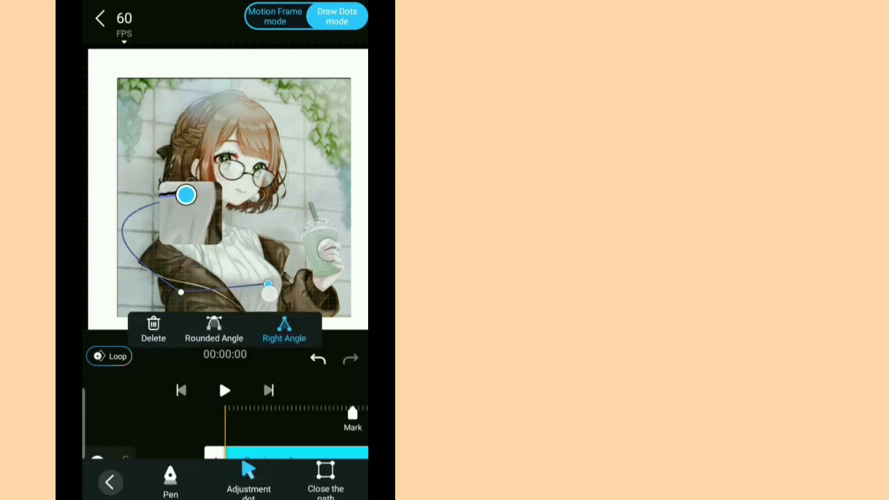
- Set a path point to Rounded Angle, curve its handle near the shoulder, and finish the path
{"action": "left_click", "coordinate": [214, 330]}
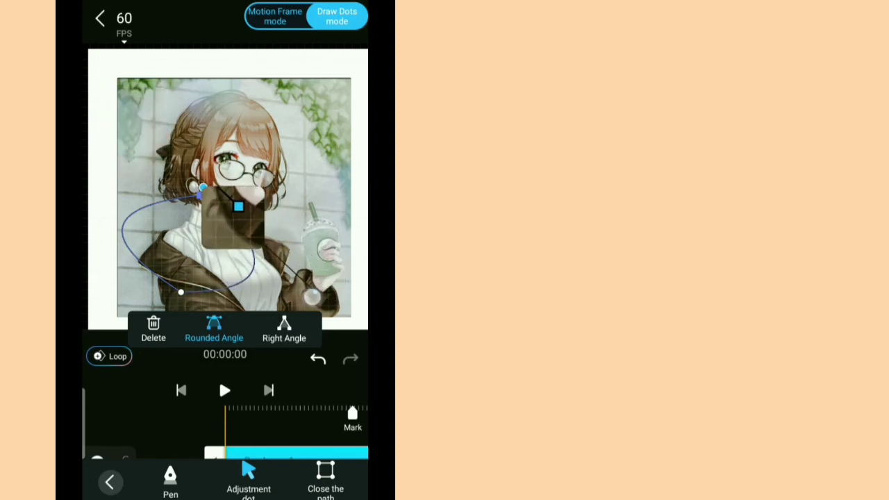
{"action": "left_click_drag", "start_coordinate": [238, 207], "coordinate": [311, 280]}
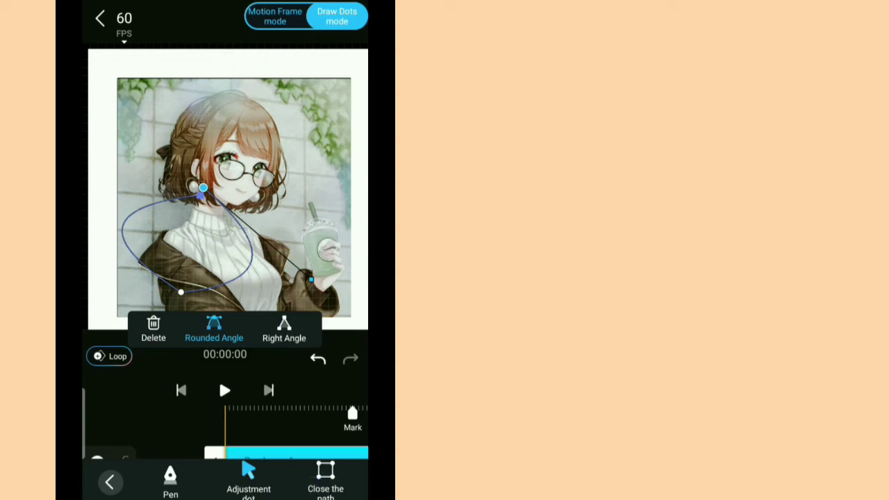
{"action": "left_click", "coordinate": [248, 476]}
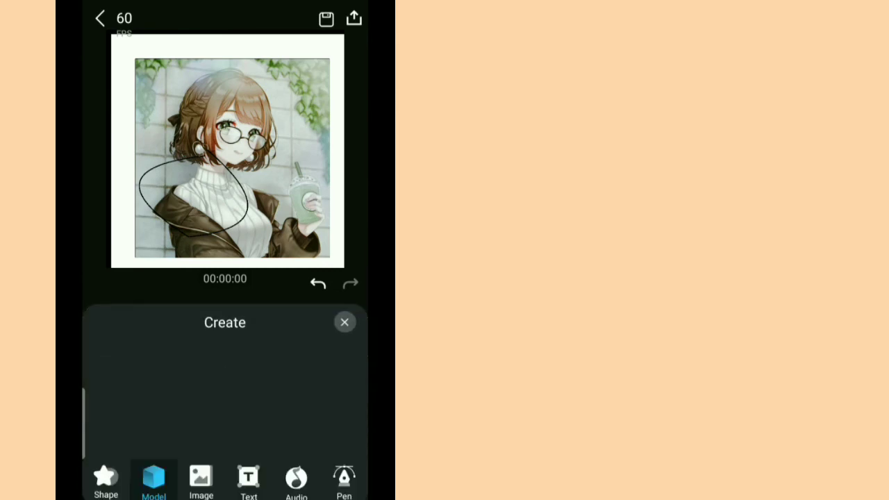
- Add a flower shape from the flat shapes list and select its layer
{"action": "left_click", "coordinate": [153, 482]}
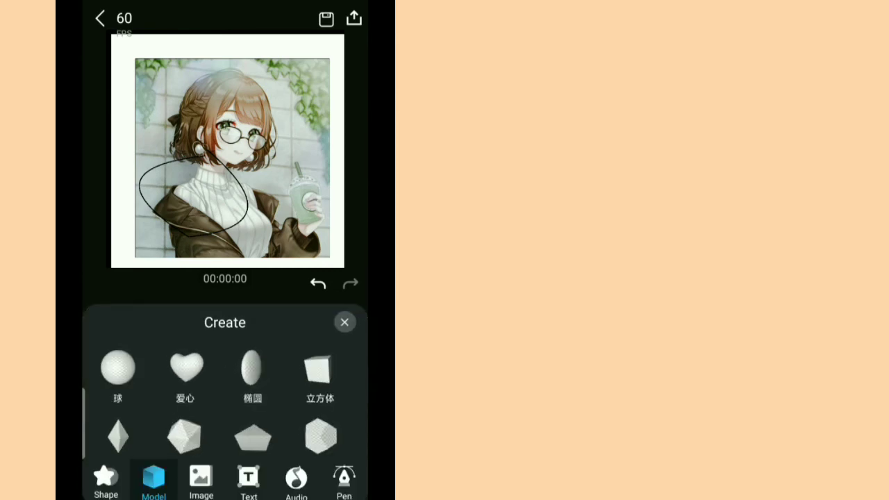
{"action": "left_click", "coordinate": [106, 480]}
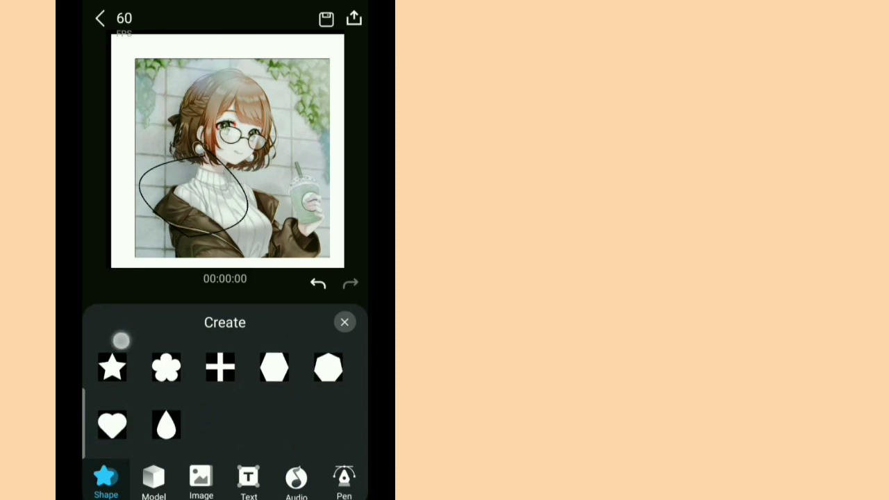
{"action": "left_click", "coordinate": [166, 367]}
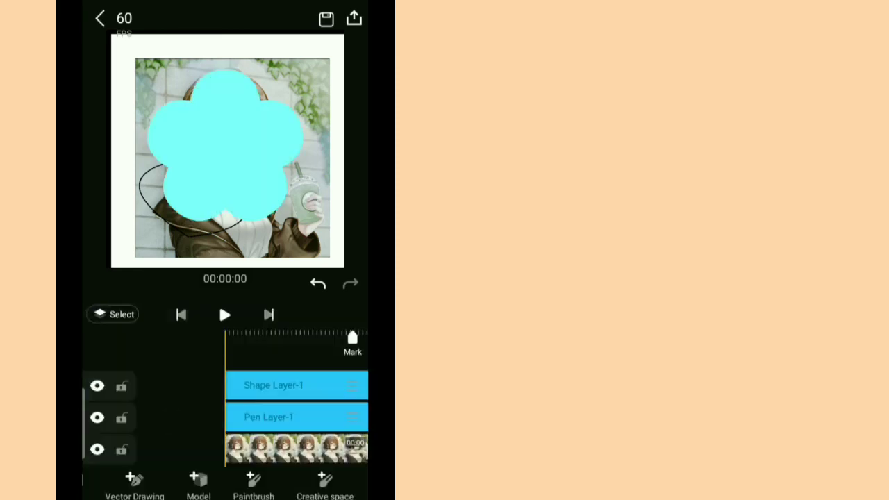
{"action": "left_click", "coordinate": [297, 386]}
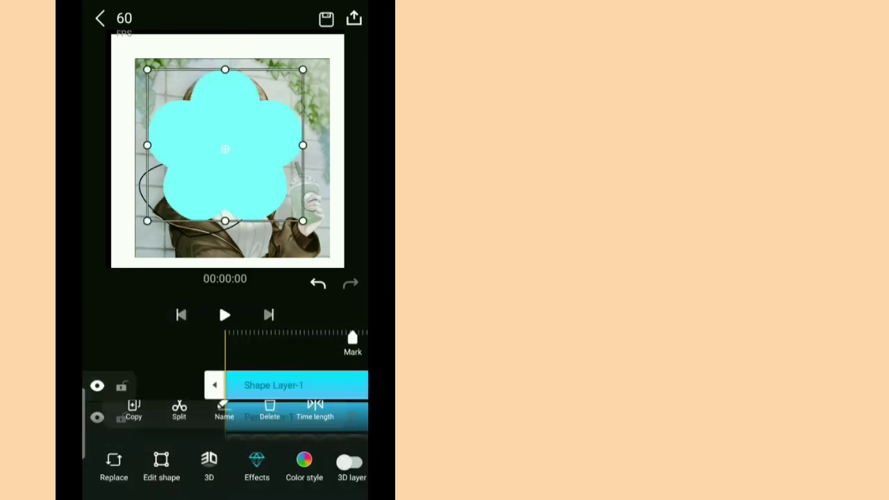
- Set the flower to 8 sides with inner size 0, then open the material library
{"action": "left_click", "coordinate": [161, 466]}
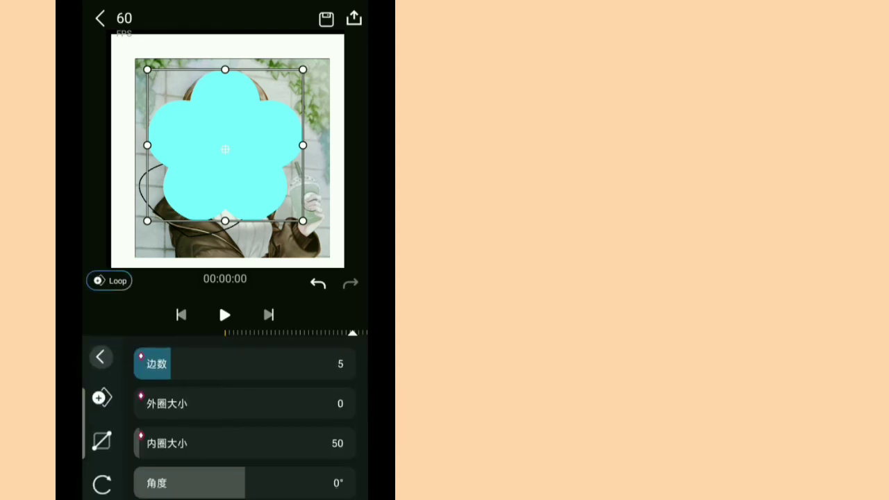
{"action": "left_click_drag", "start_coordinate": [146, 404], "coordinate": [279, 405]}
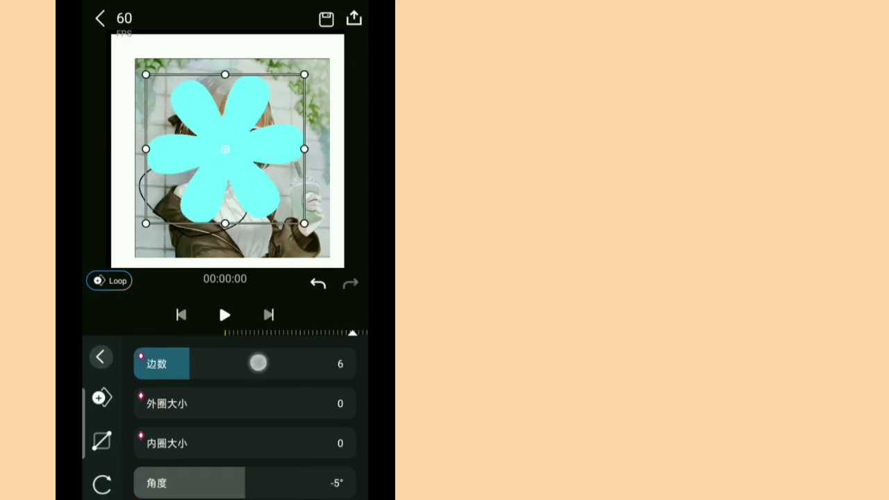
{"action": "left_click_drag", "start_coordinate": [258, 363], "coordinate": [296, 363]}
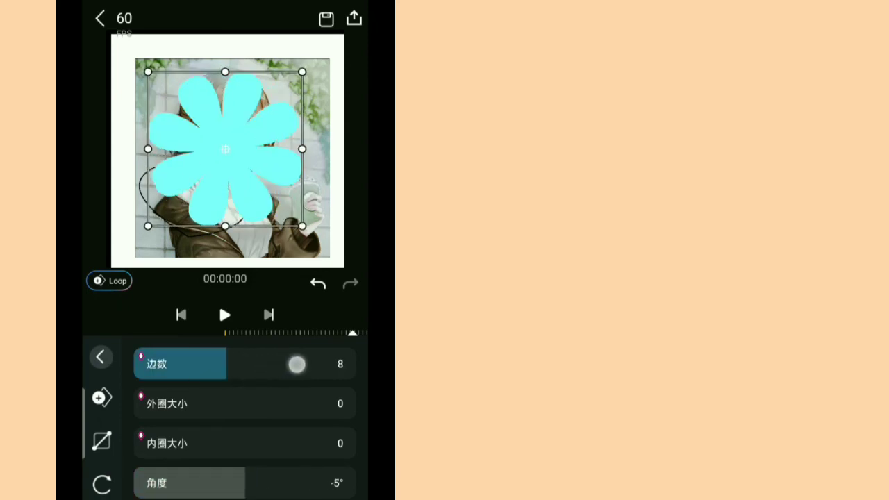
{"action": "left_click", "coordinate": [166, 404]}
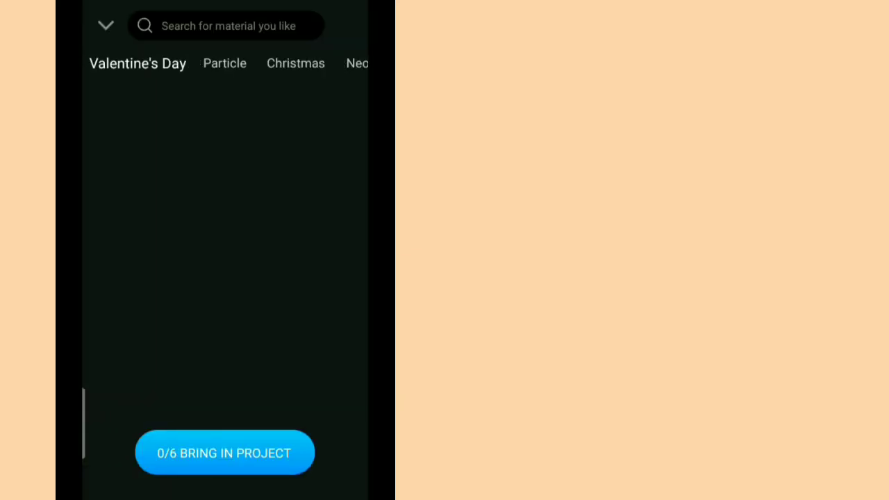
- Browse the Neon, Valentine's Day and Particle material grids without adding anything
{"action": "left_click", "coordinate": [295, 64]}
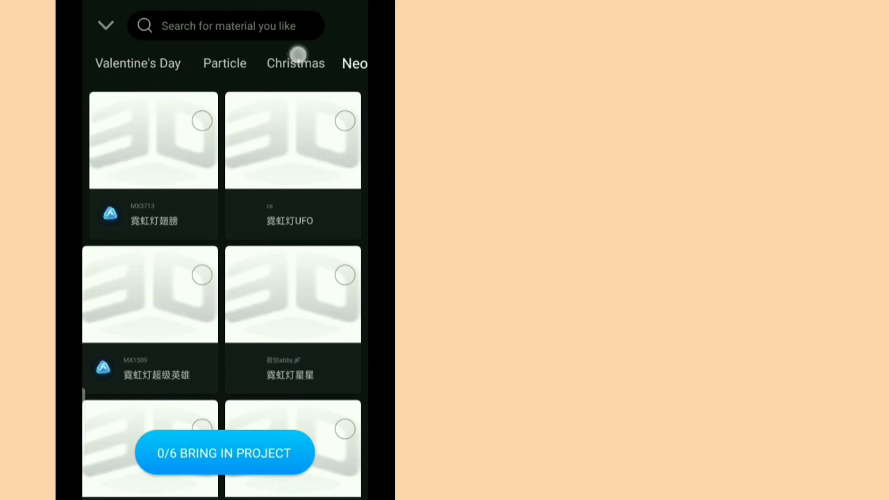
{"action": "left_click", "coordinate": [137, 64]}
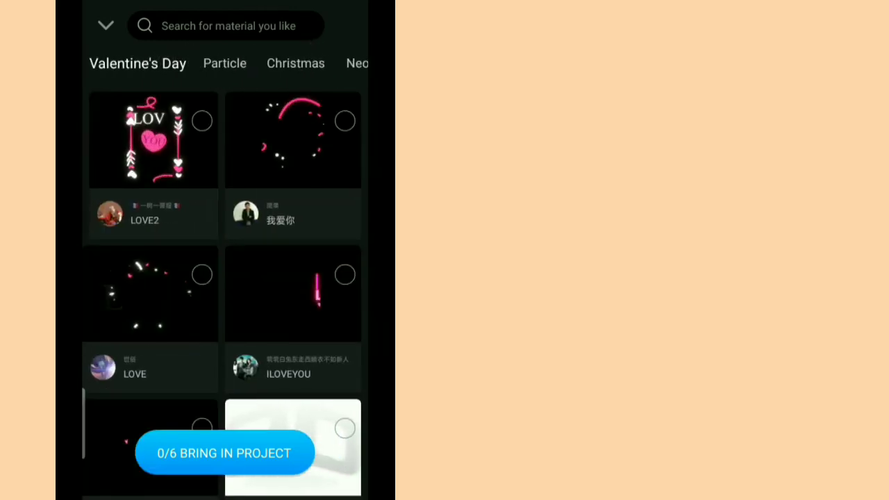
{"action": "scroll", "scroll_direction": "down", "scroll_amount": 3}
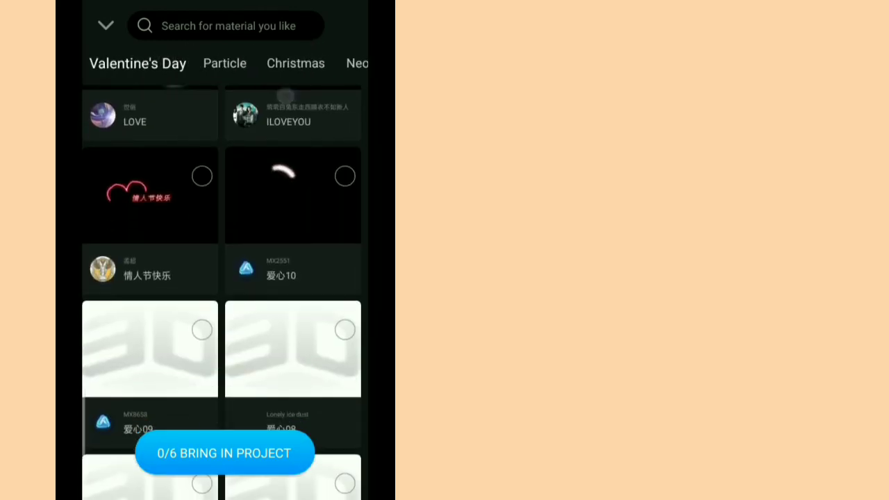
{"action": "left_click", "coordinate": [225, 63]}
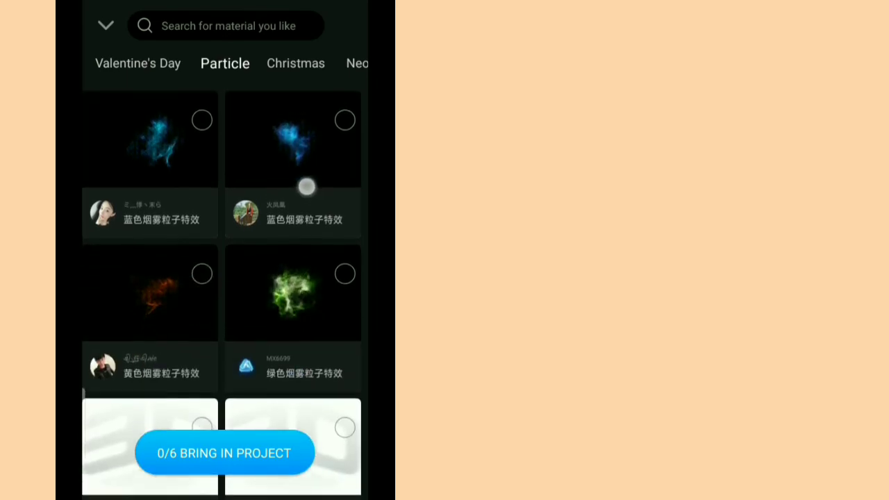
{"action": "scroll", "scroll_direction": "down", "scroll_amount": 3}
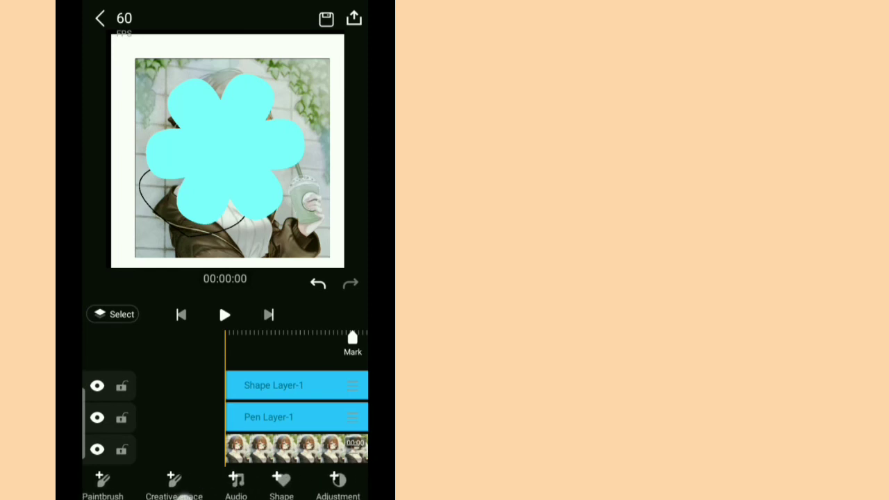
- Add an adjustment layer on top of the timeline and set its mask to Add
{"action": "left_click", "coordinate": [281, 484]}
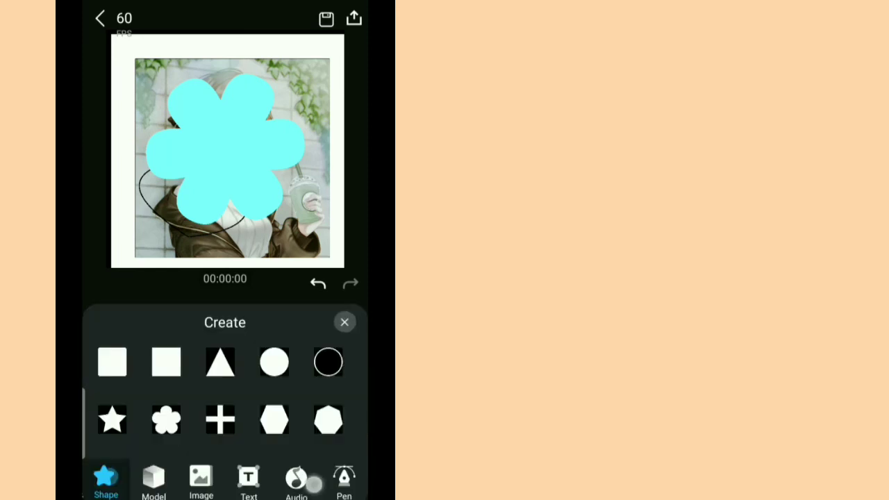
{"action": "left_click", "coordinate": [248, 482]}
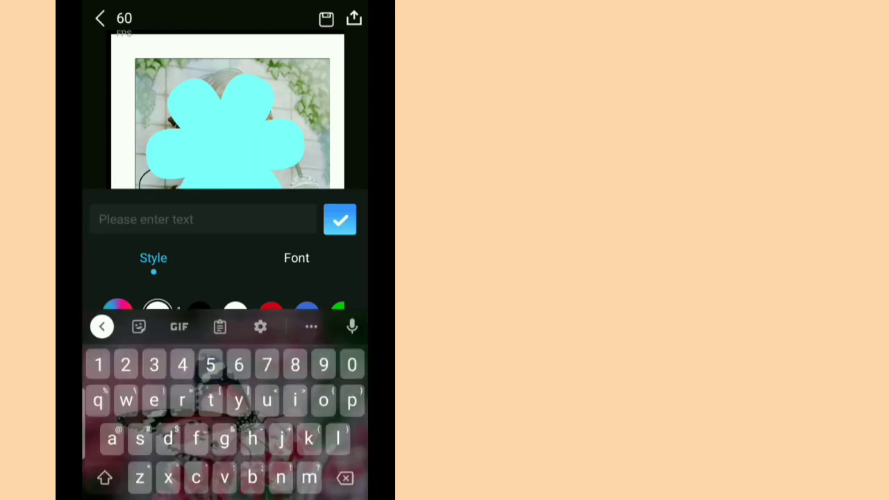
{"action": "left_click", "coordinate": [99, 18]}
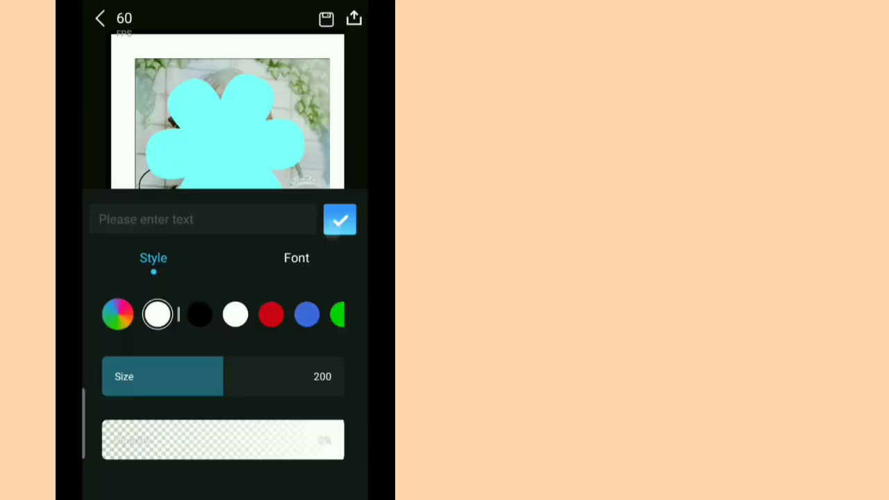
{"action": "left_click", "coordinate": [340, 220]}
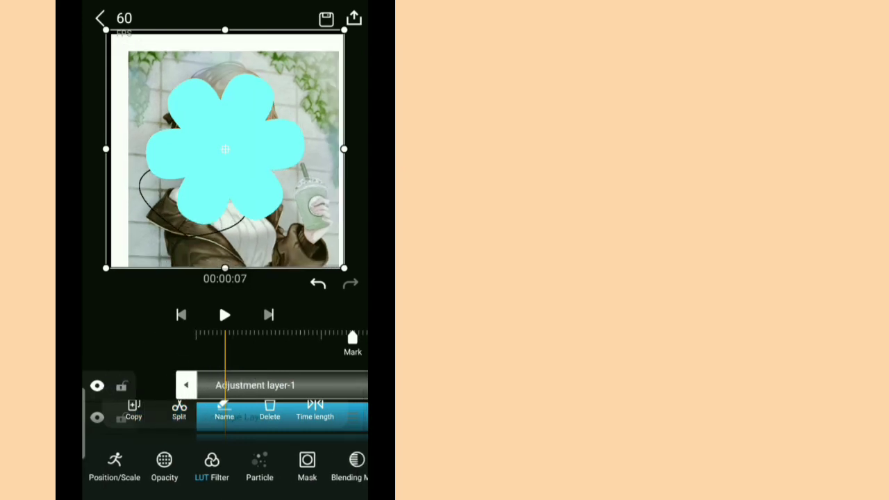
{"action": "left_click", "coordinate": [307, 465]}
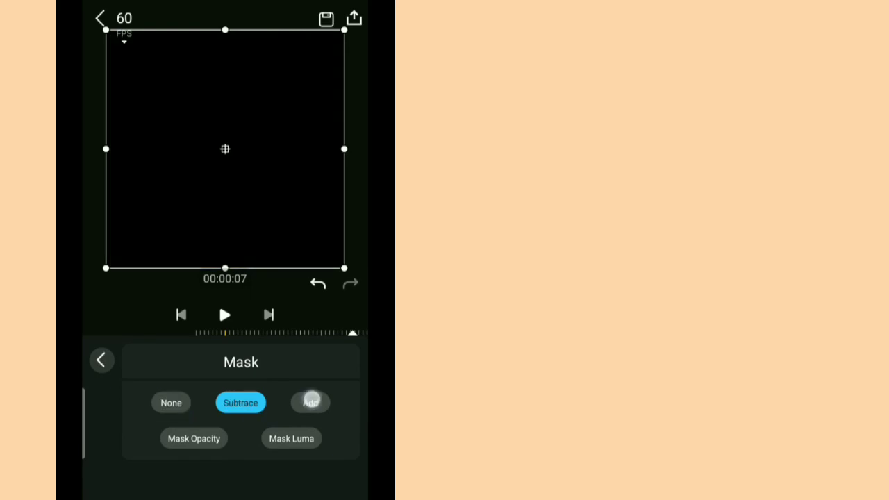
{"action": "left_click", "coordinate": [194, 439]}
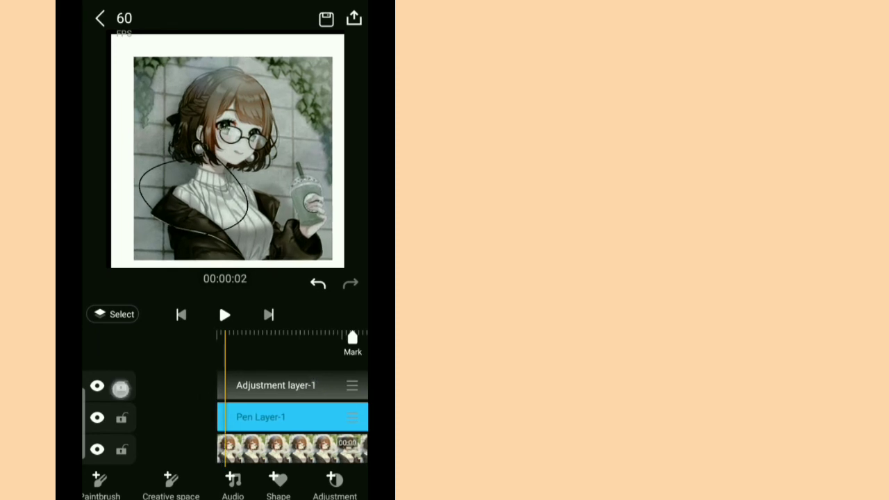
- Switch the adjustment layer's mask to Mask Luma and leave the mask settings
{"action": "left_click", "coordinate": [122, 385]}
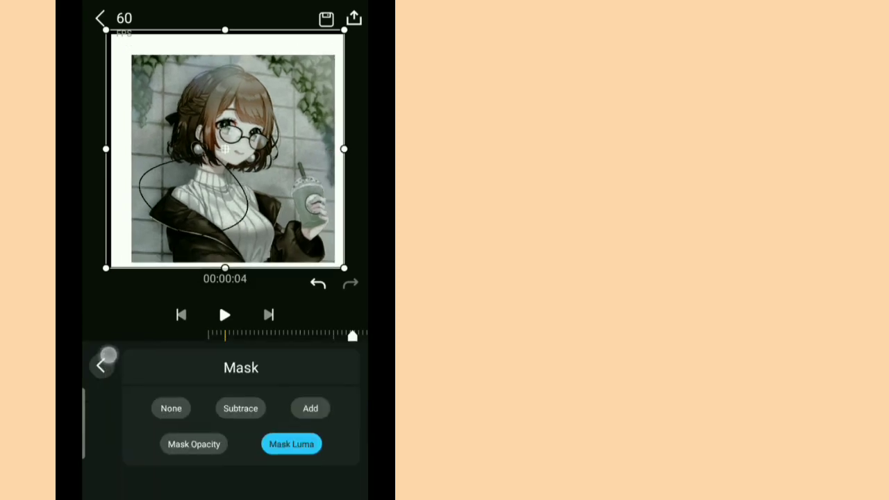
{"action": "left_click", "coordinate": [102, 365]}
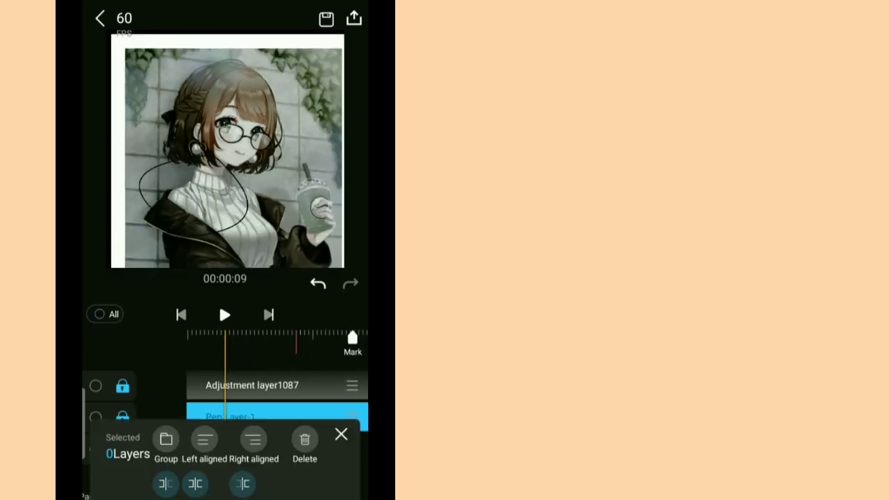
- Group the adjustment and pen layers into Group1, then switch to the image-only project
{"action": "left_click", "coordinate": [95, 386]}
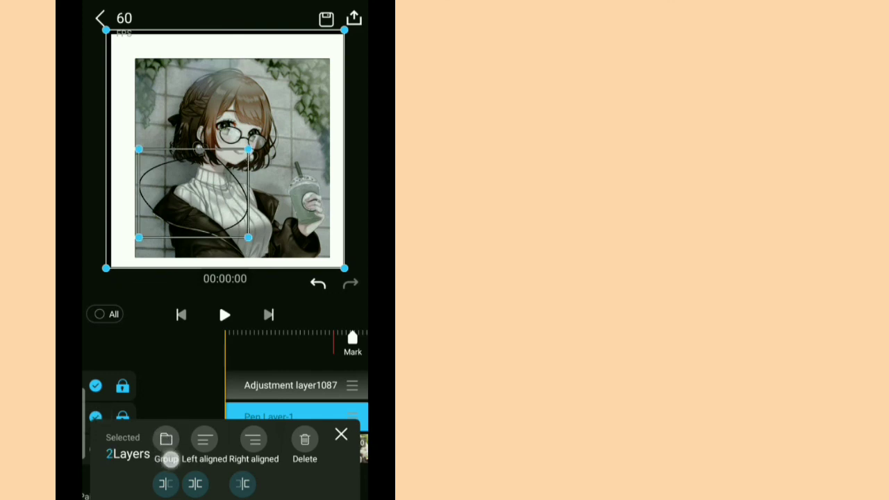
{"action": "left_click", "coordinate": [165, 439]}
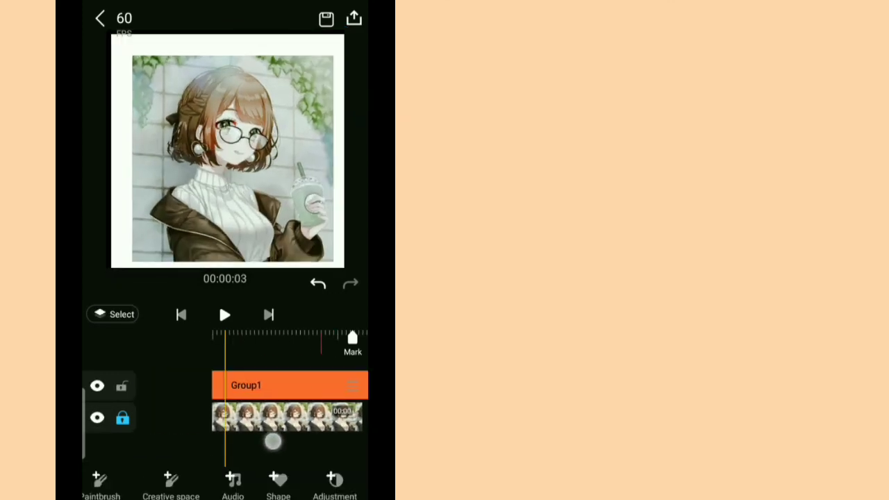
{"action": "left_click", "coordinate": [289, 385]}
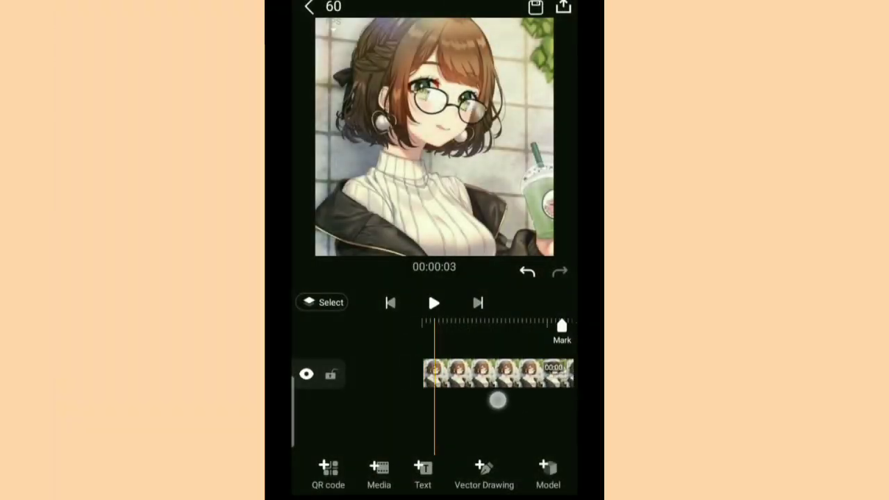
- Check the image clip's keyframes, play and pause the preview, then open its effects library
{"action": "left_click", "coordinate": [496, 373]}
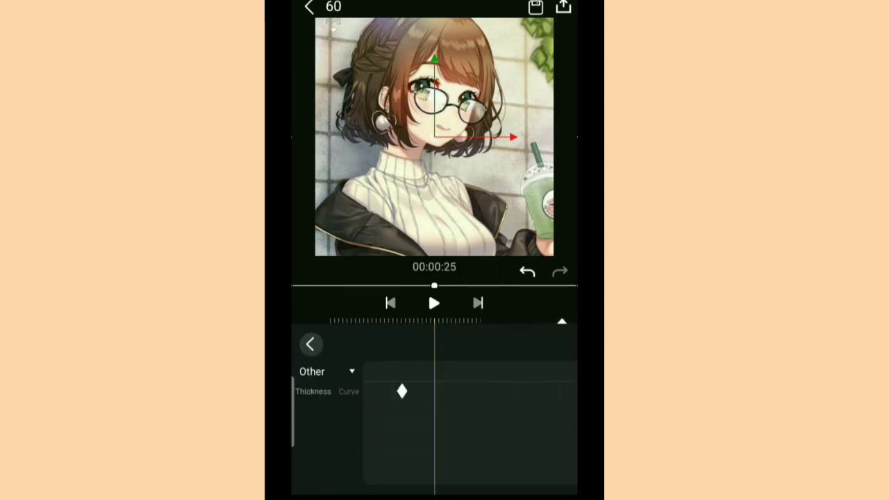
{"action": "left_click", "coordinate": [310, 344]}
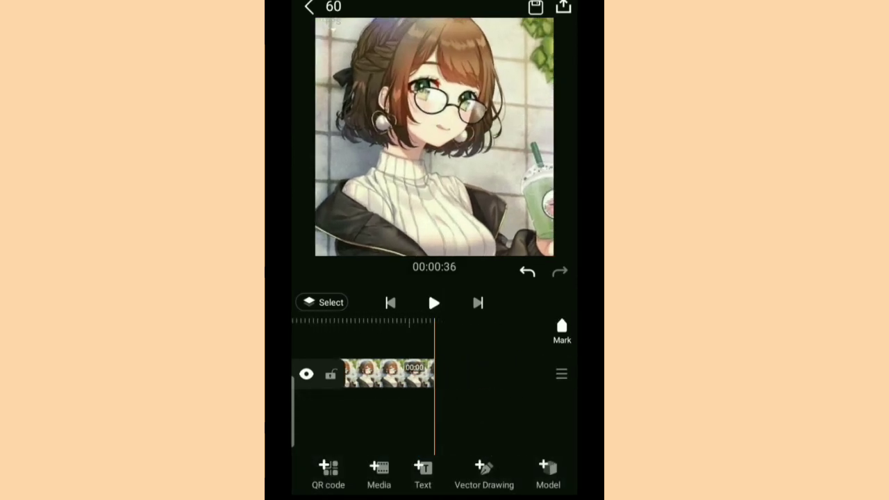
{"action": "left_click", "coordinate": [434, 303]}
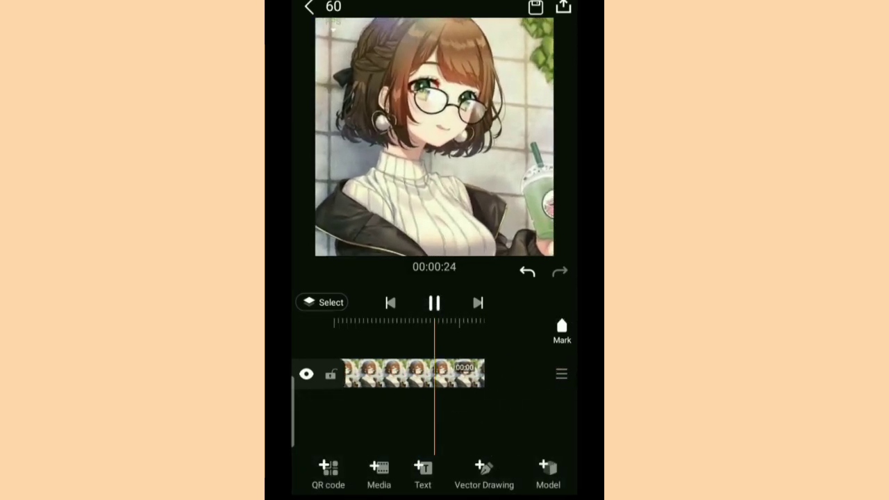
{"action": "left_click", "coordinate": [433, 302]}
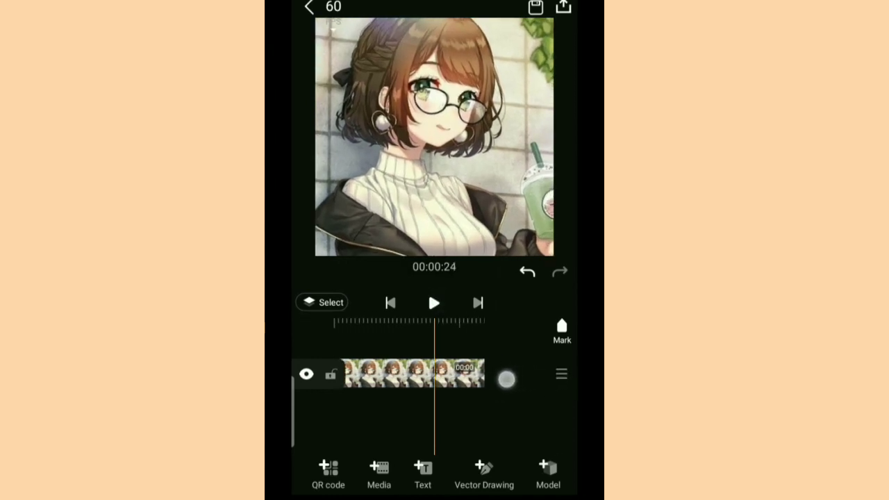
{"action": "left_click", "coordinate": [413, 373]}
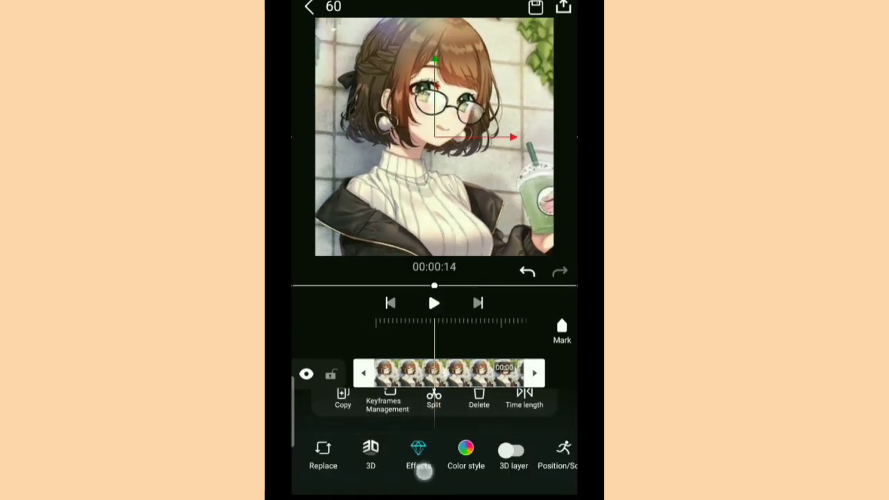
{"action": "left_click", "coordinate": [418, 455]}
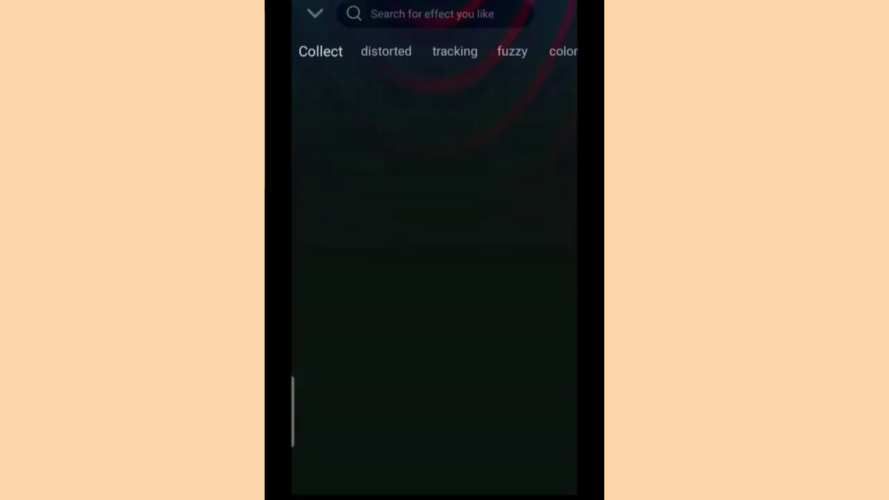